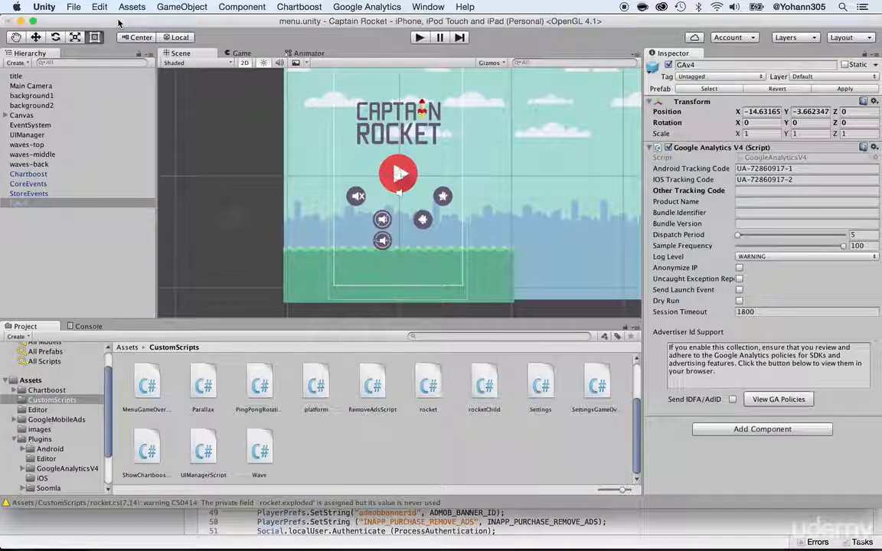
Select UIManager in the Hierarchy and open its UIManagerScript in MonoDevelop
{"action": "left_click", "coordinate": [27, 134]}
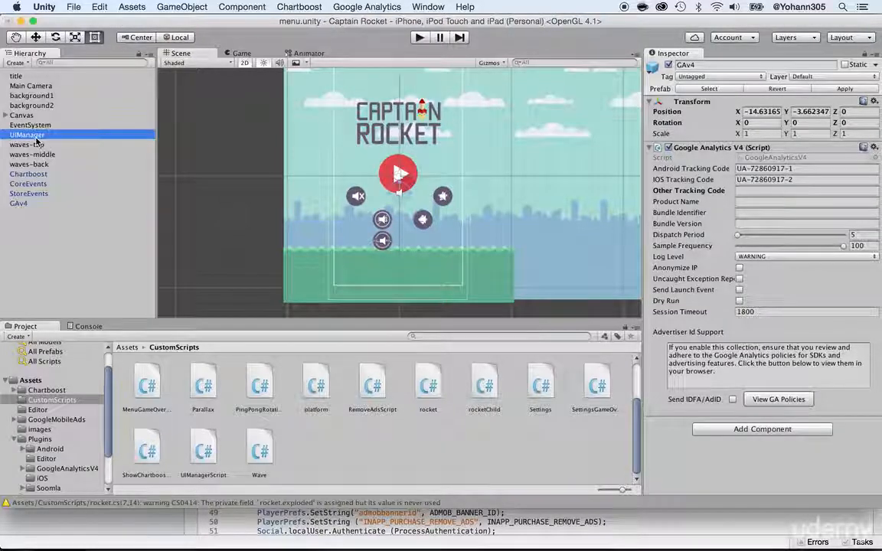
{"action": "left_click", "coordinate": [28, 135]}
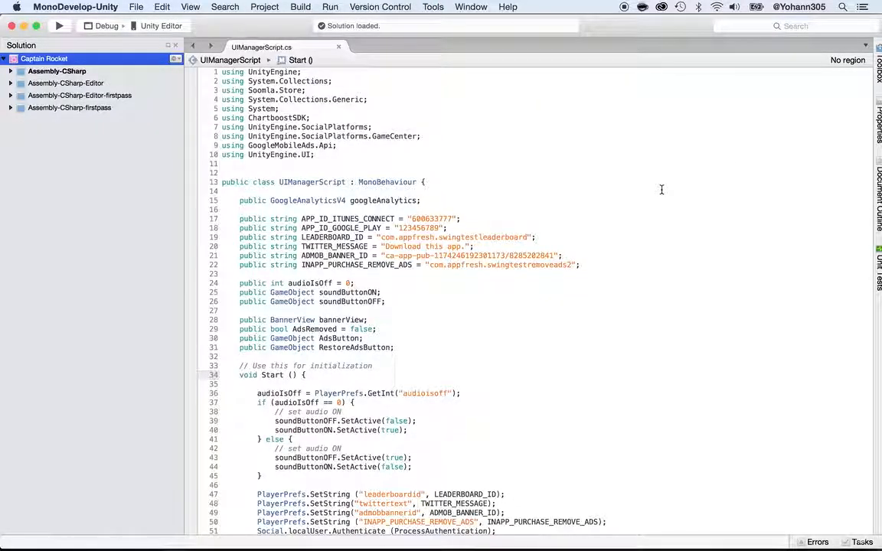
Add a googleAnalytics.StartSession () call at the start of the Start method
{"action": "double_click", "coordinate": [307, 199]}
{"action": "type", "text": "g"}
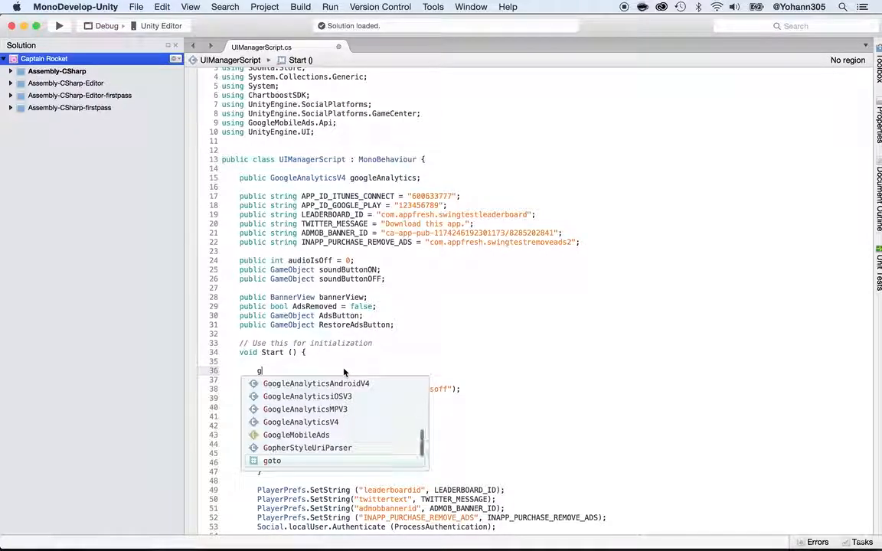
{"action": "type", "text": "oogleAnalytics"}
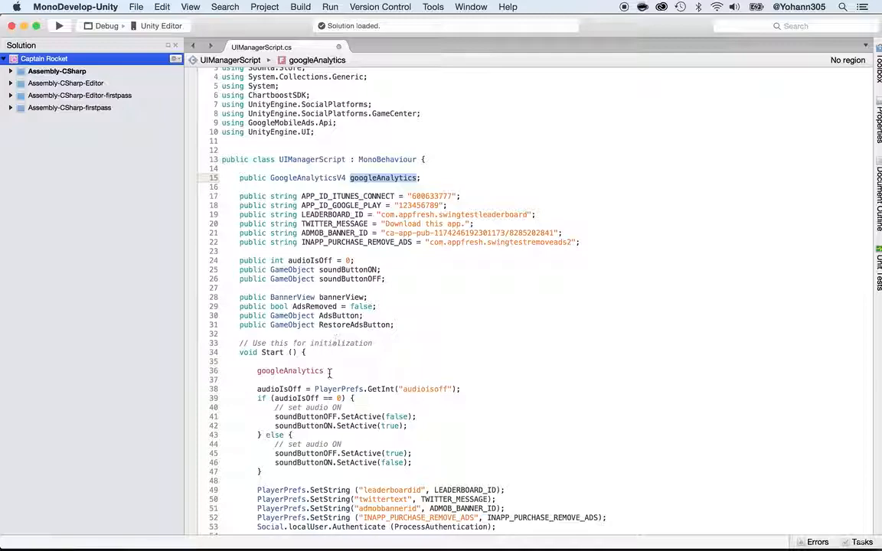
{"action": "type", "text": ".sta"}
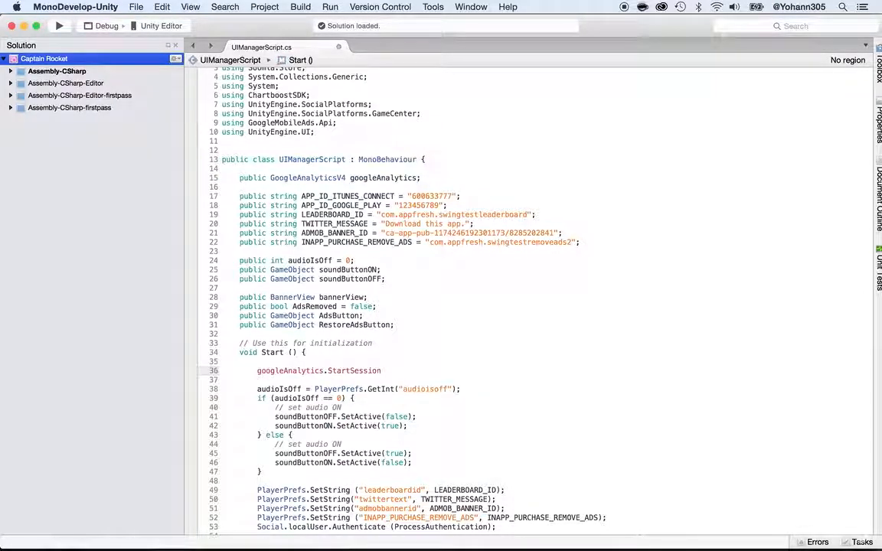
{"action": "left_click", "coordinate": [380, 371]}
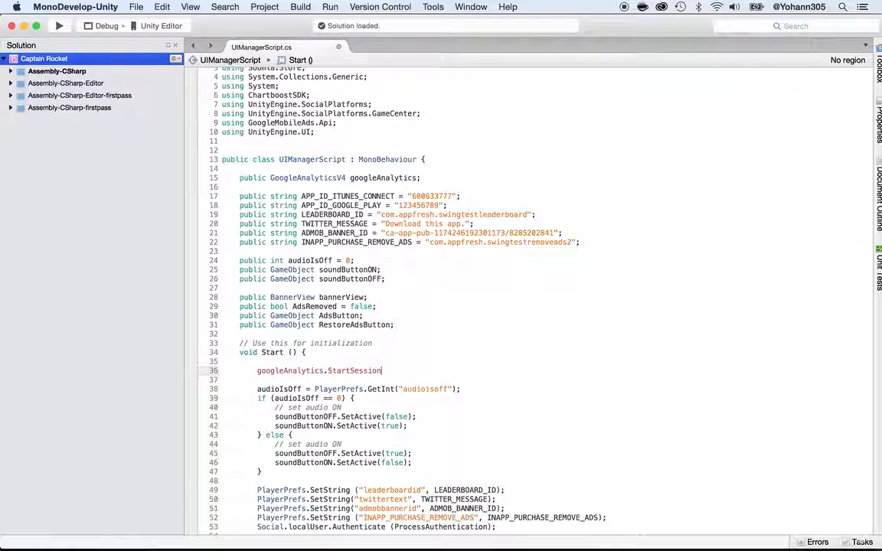
{"action": "type", "text": "();"}
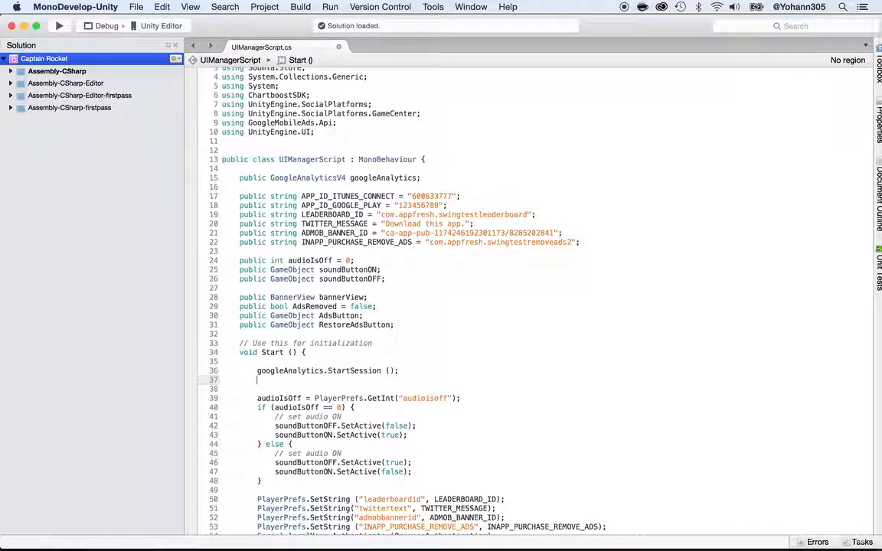
Add googleAnalytics.LogScreen ("Main Menu Level") after StartSession in Start(), then switch apps
{"action": "type", "text": "Google"}
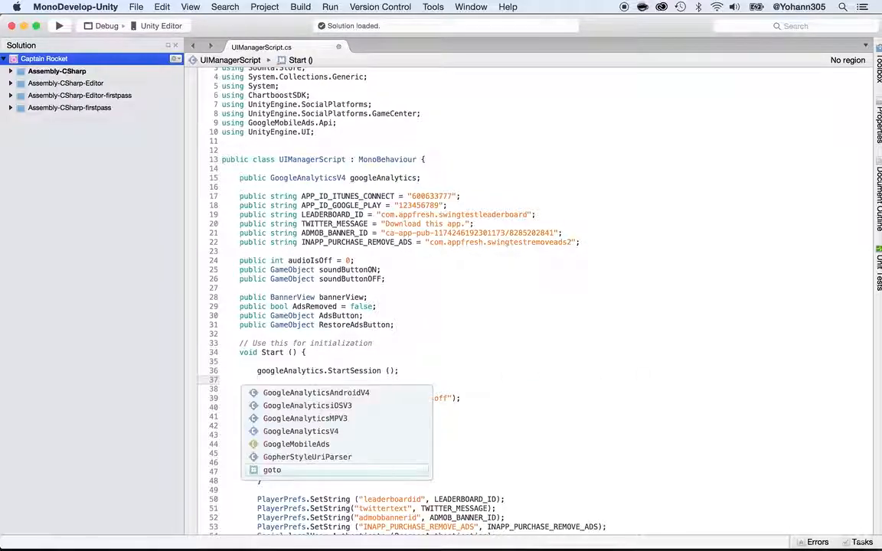
{"action": "type", "text": "."}
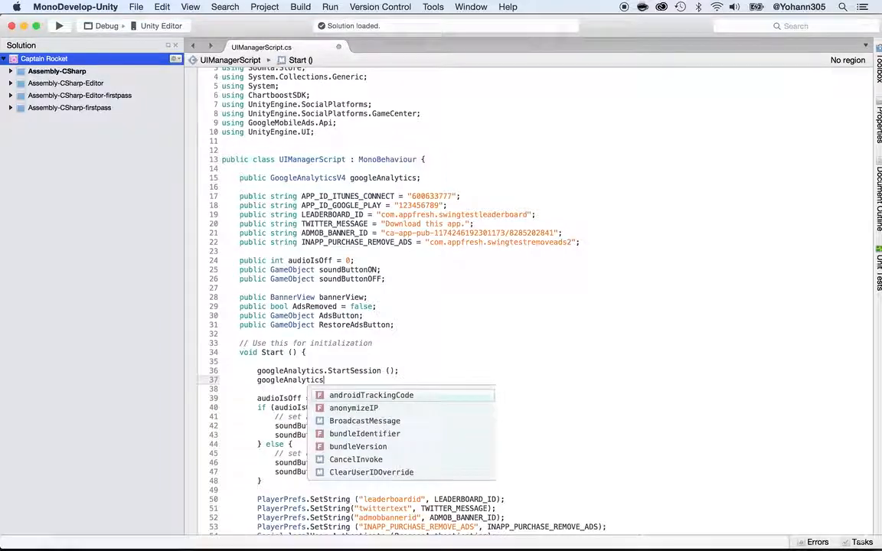
{"action": "type", "text": ".LogScreen("}
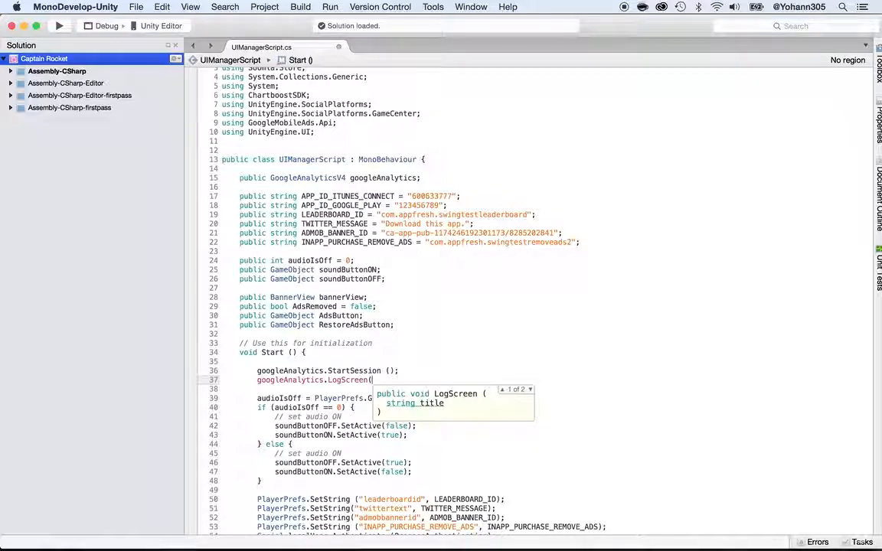
{"action": "type", "text": "\"Ma"}
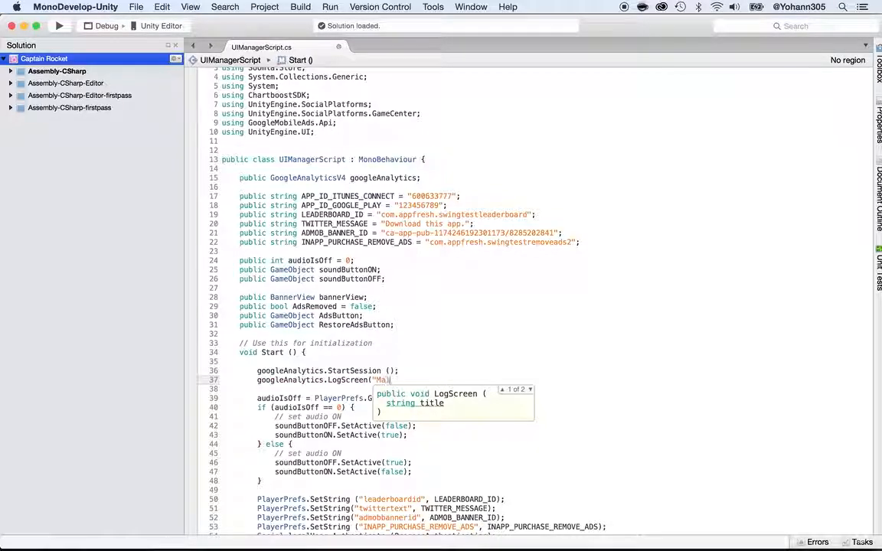
{"action": "type", "text": "Main Menu S"}
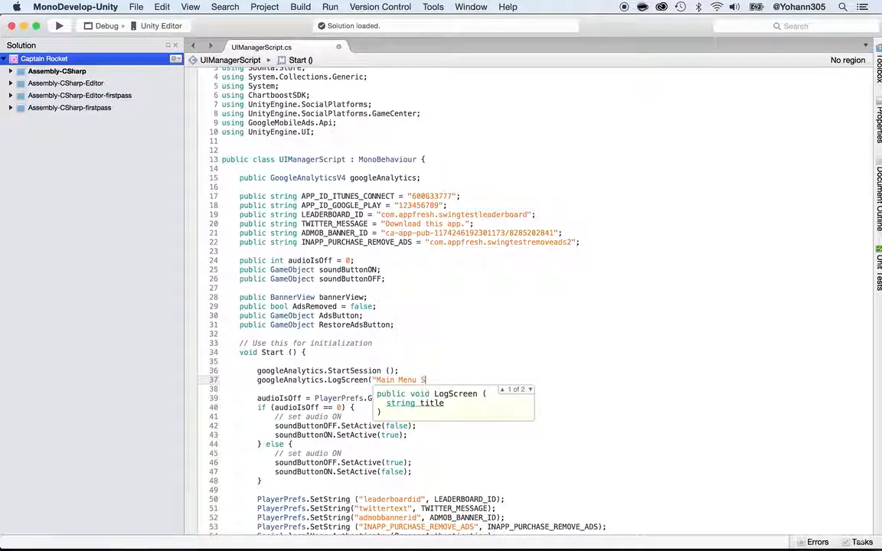
{"action": "type", "text": "creen"}
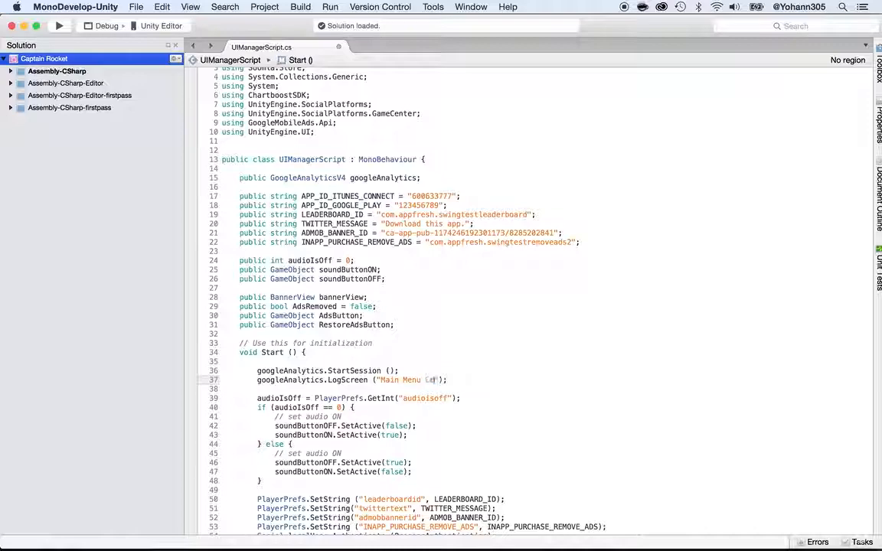
{"action": "scroll", "scroll_direction": "down", "scroll_amount": 3}
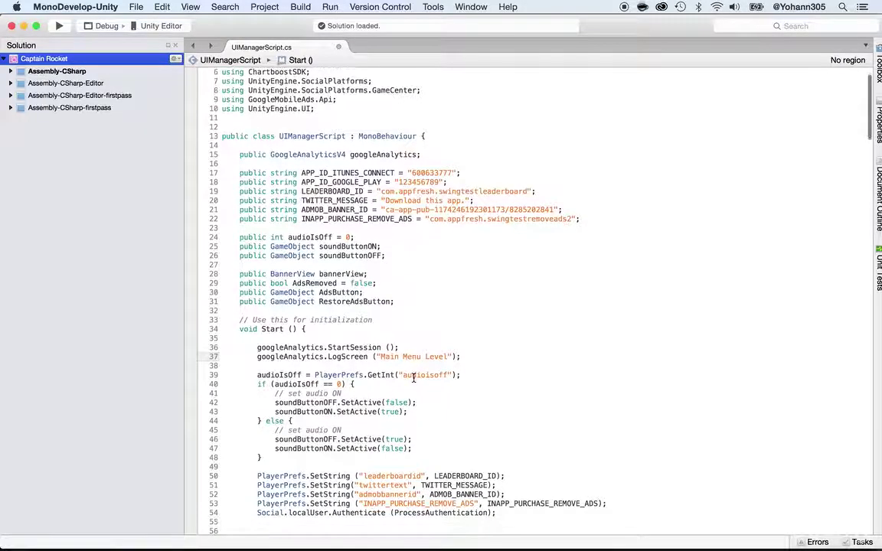
{"action": "left_click", "coordinate": [137, 6]}
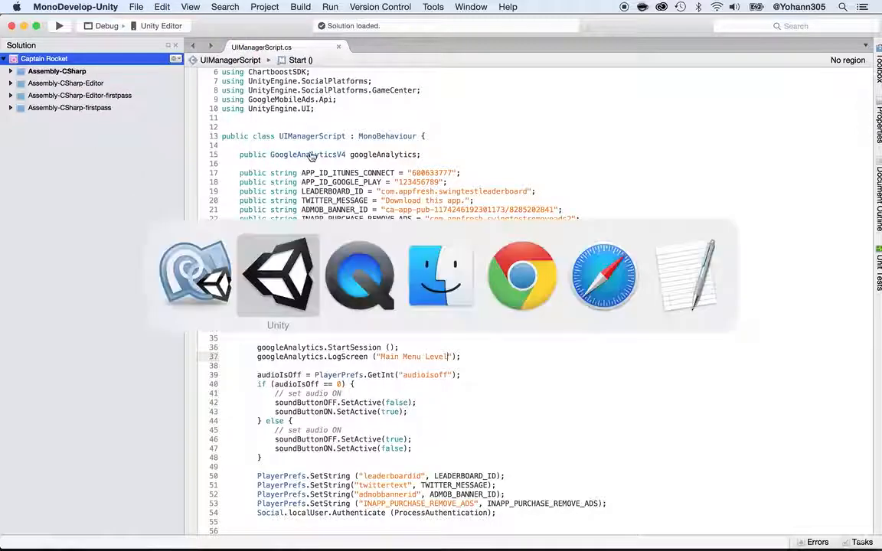
Run the Captain Rocket menu scene in the Unity editor and clear the console messages
{"action": "left_click", "coordinate": [279, 275]}
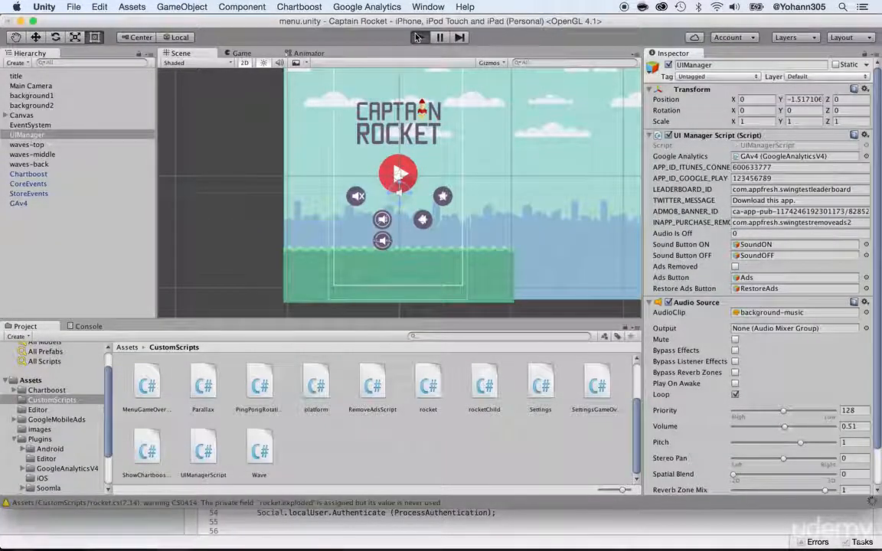
{"action": "left_click", "coordinate": [417, 37]}
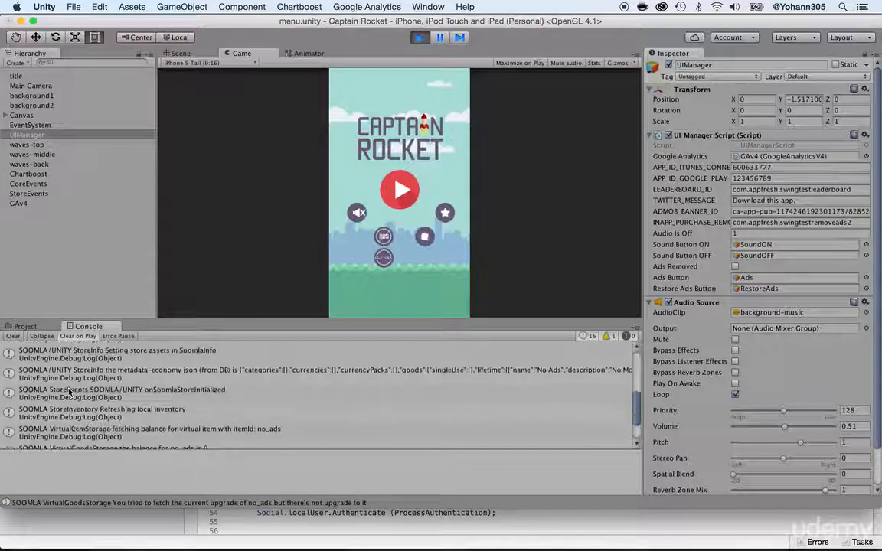
{"action": "scroll", "scroll_direction": "down", "scroll_amount": 3}
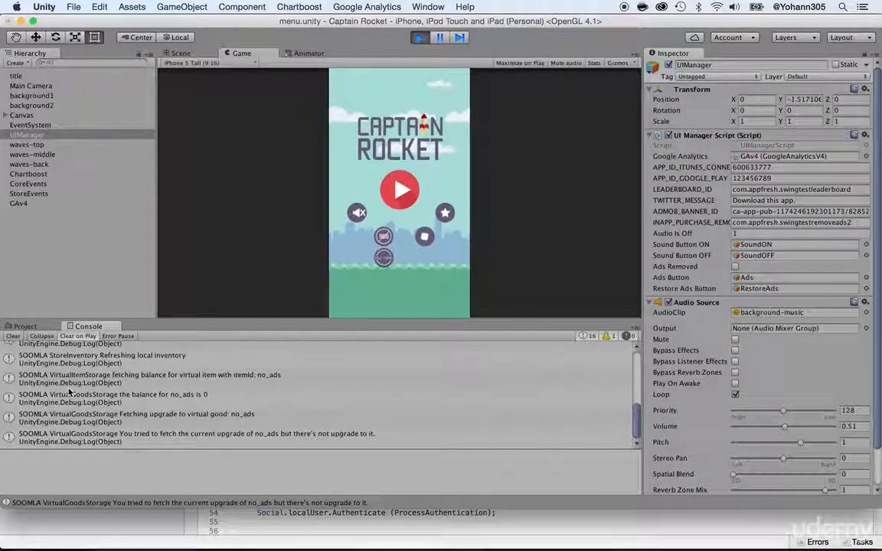
{"action": "mouse_move", "coordinate": [171, 222]}
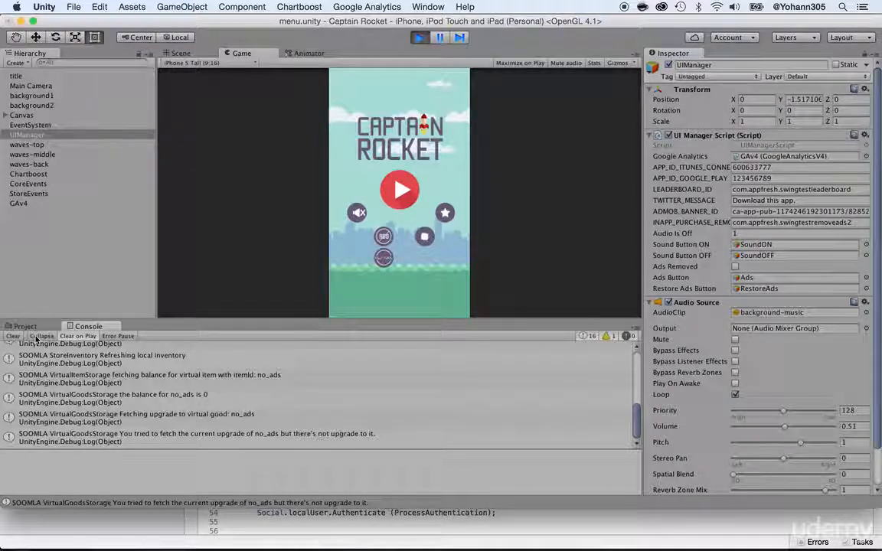
{"action": "left_click", "coordinate": [10, 337]}
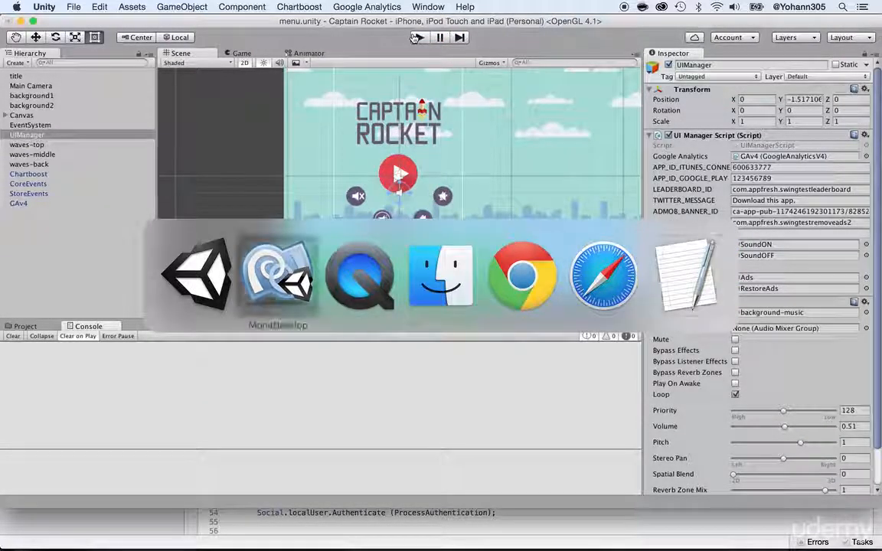
Return to UIManagerScript in MonoDevelop and scroll down to the StartGame method
{"action": "left_click", "coordinate": [279, 276]}
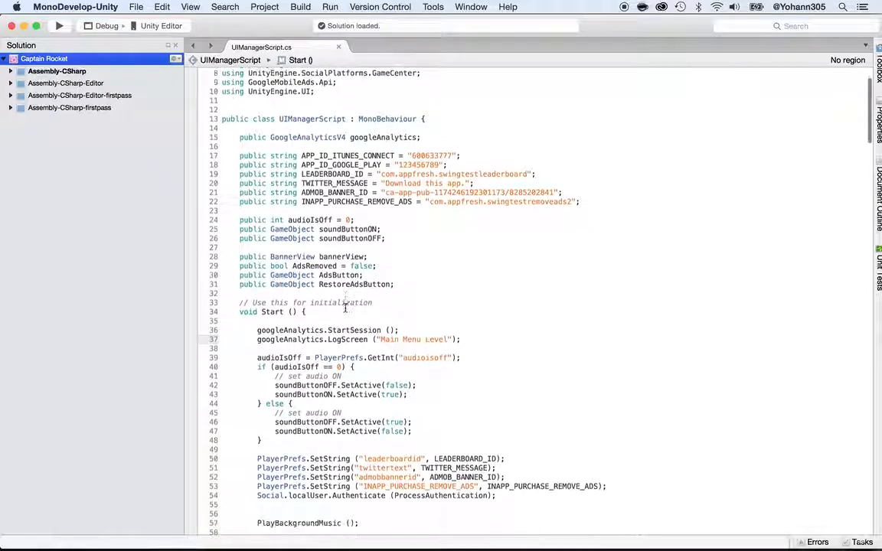
{"action": "scroll", "scroll_direction": "down", "scroll_amount": 3}
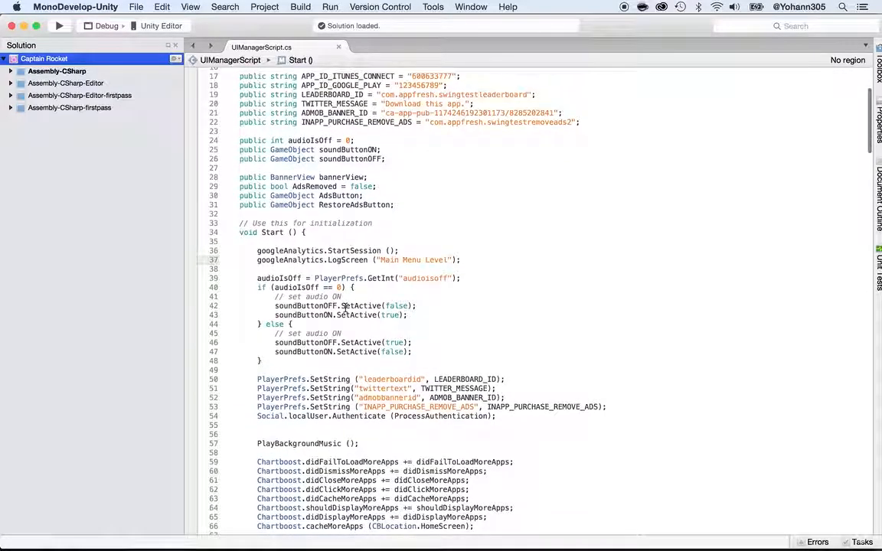
{"action": "scroll", "scroll_direction": "down", "scroll_amount": 3}
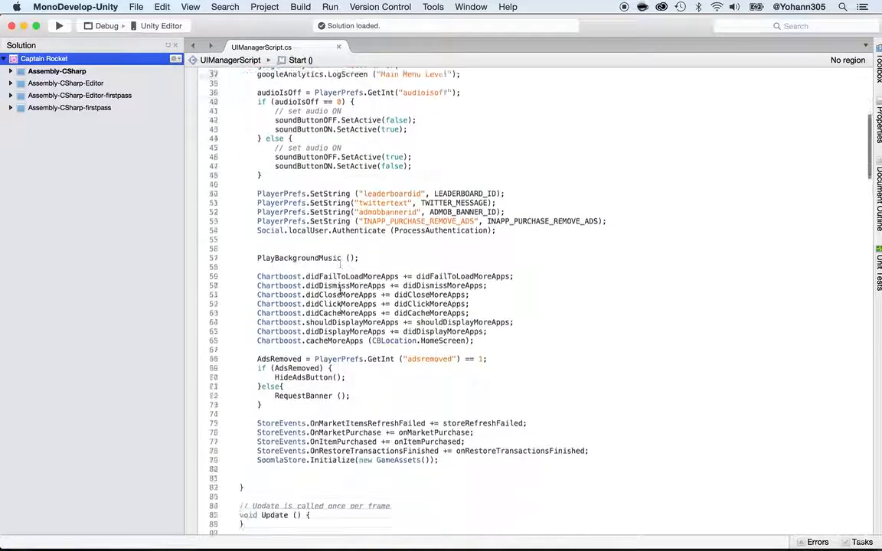
{"action": "scroll", "scroll_direction": "down", "scroll_amount": 3}
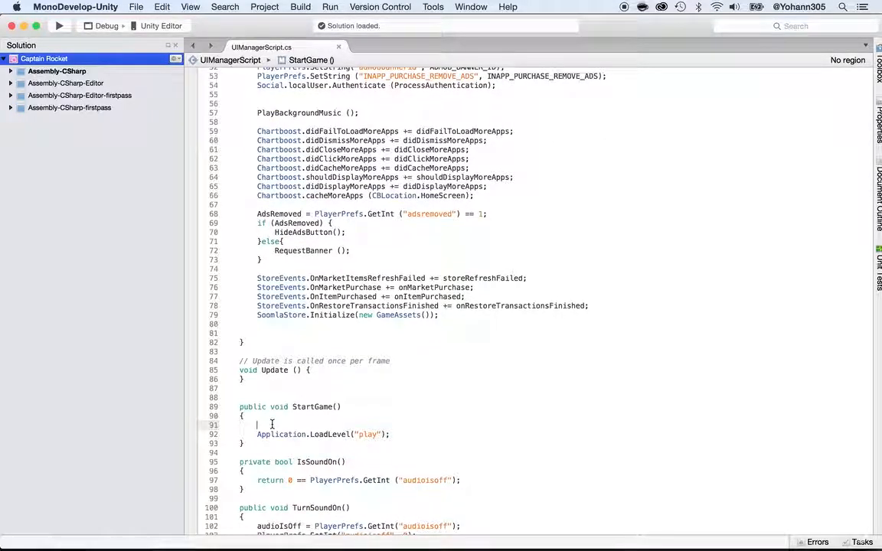
Insert googleAnalytics.LogScreen ("Start Game") above Application.LoadLevel ("play") in StartGame()
{"action": "type", "text": "Goog"}
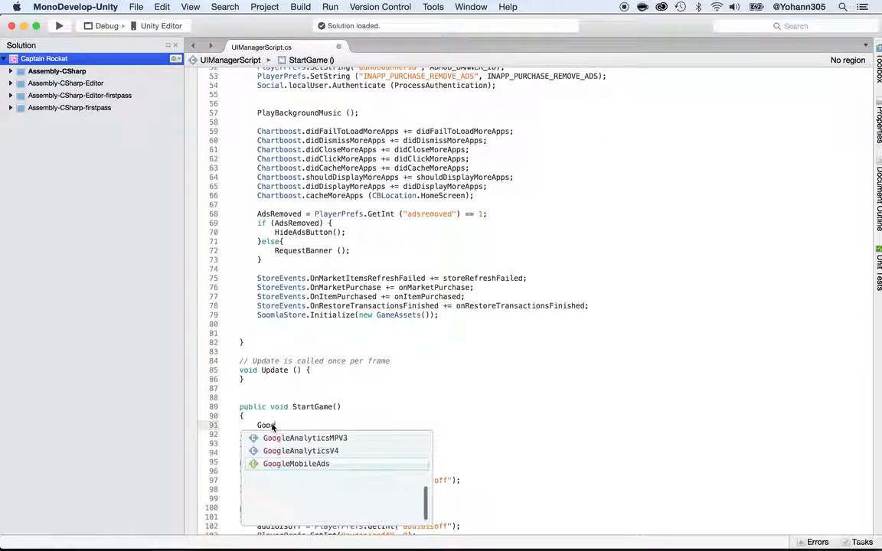
{"action": "left_click", "coordinate": [301, 451]}
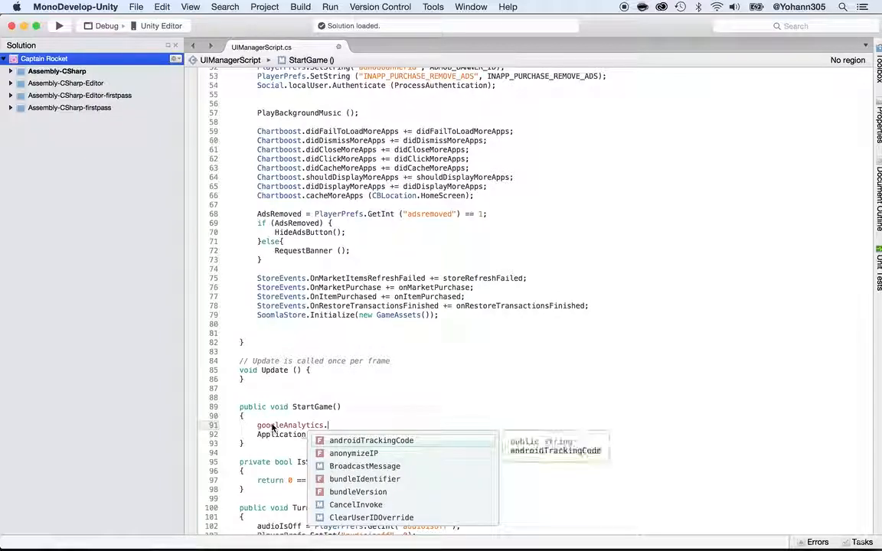
{"action": "type", "text": "Log"}
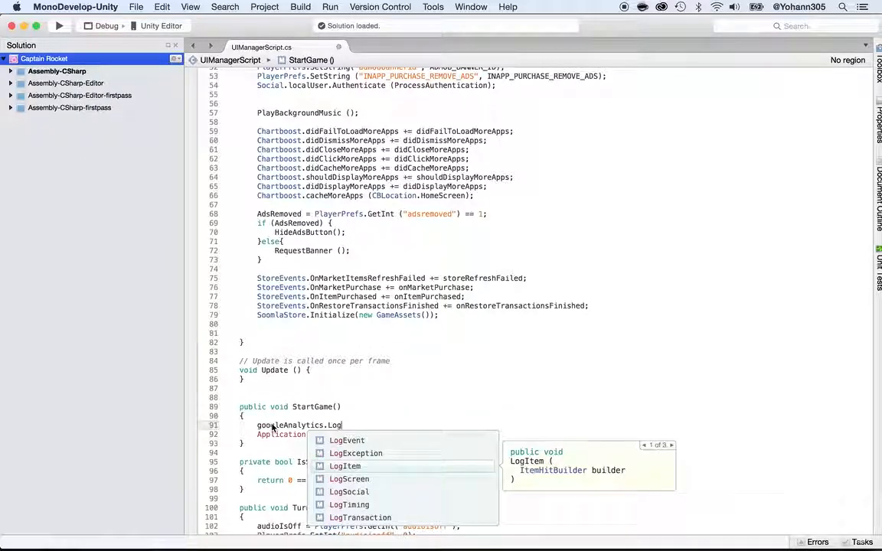
{"action": "left_click", "coordinate": [349, 478]}
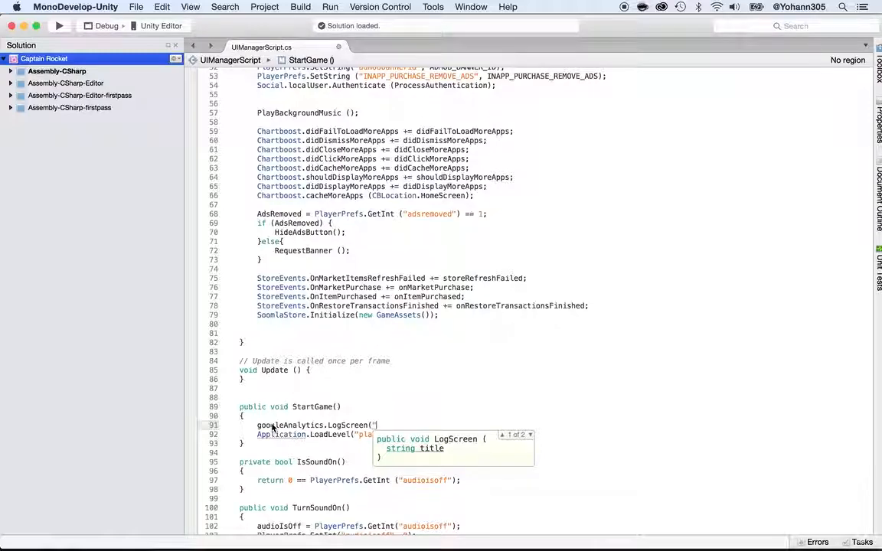
{"action": "type", "text": "Start Game\");"}
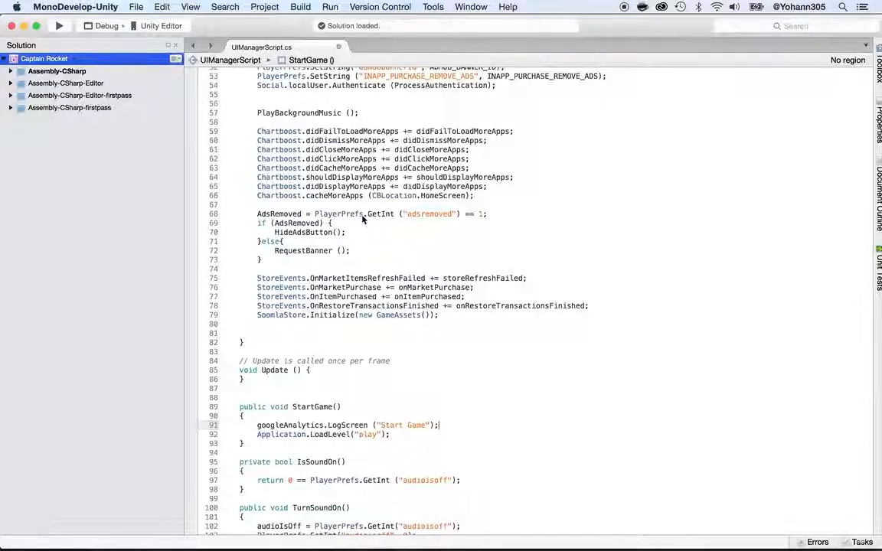
{"action": "mouse_move", "coordinate": [303, 171]}
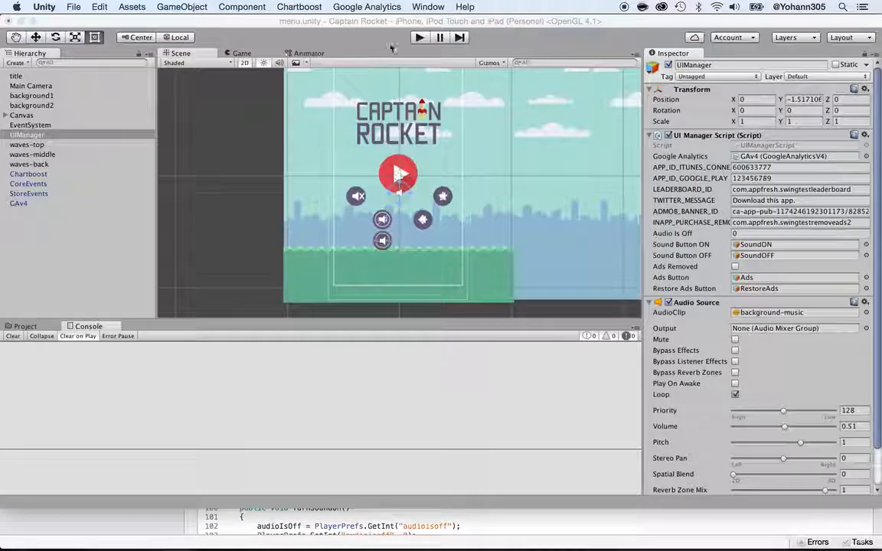
Play the game with the Console open and inspect the tracking-code warning and NullReferenceException from UIManagerScript.Start
{"action": "left_click", "coordinate": [420, 37]}
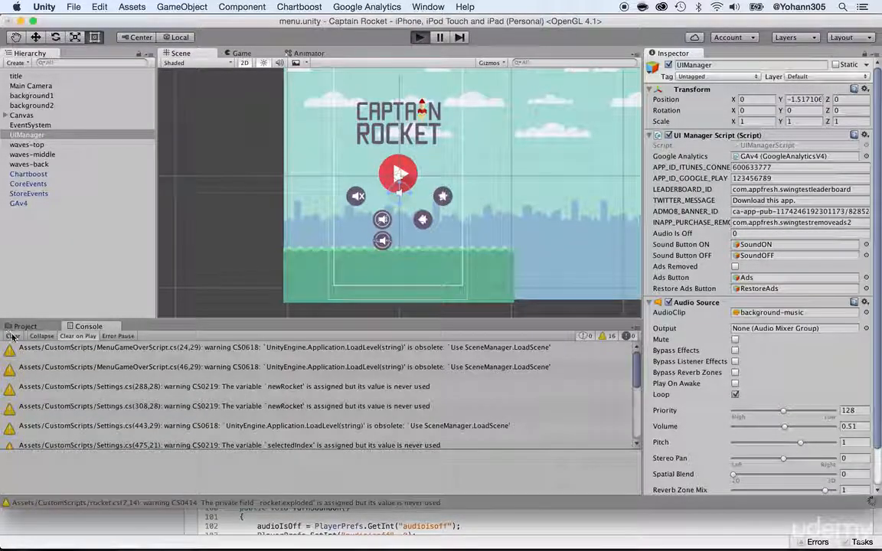
{"action": "left_click", "coordinate": [411, 36]}
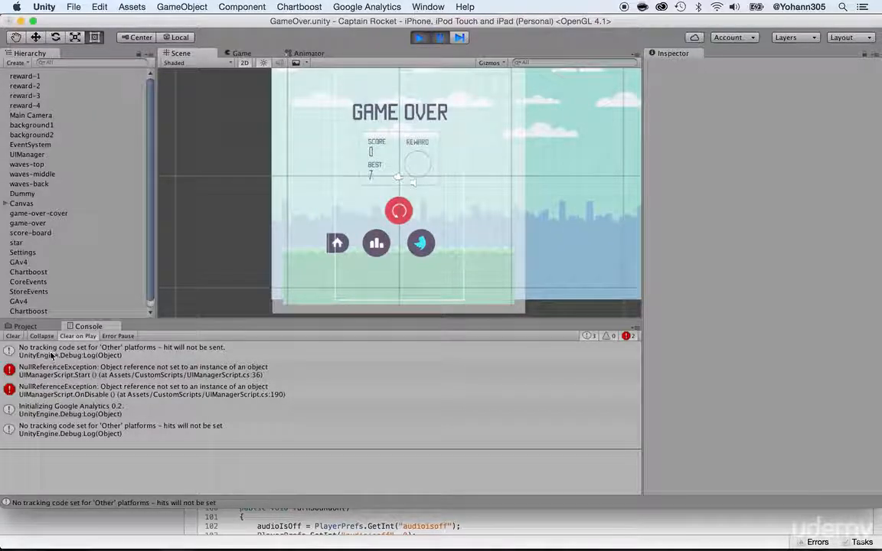
{"action": "left_click", "coordinate": [123, 351]}
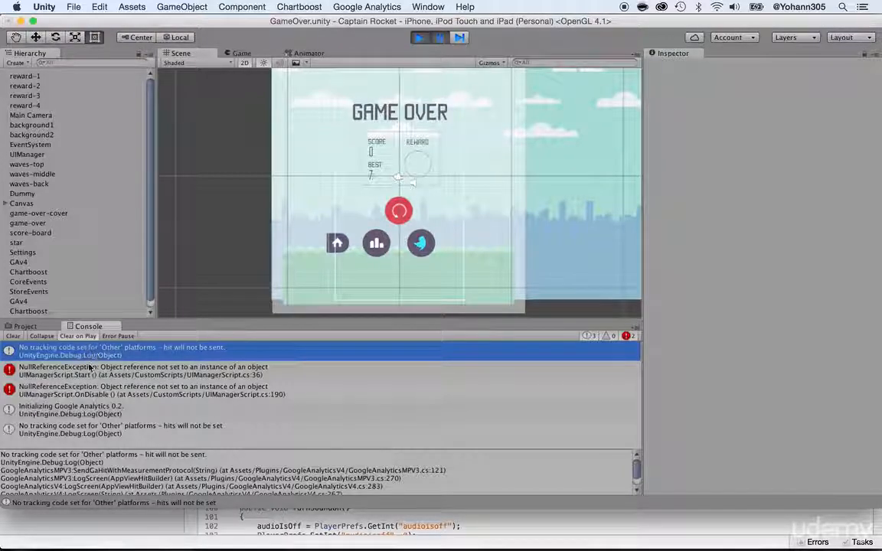
{"action": "left_click", "coordinate": [141, 370]}
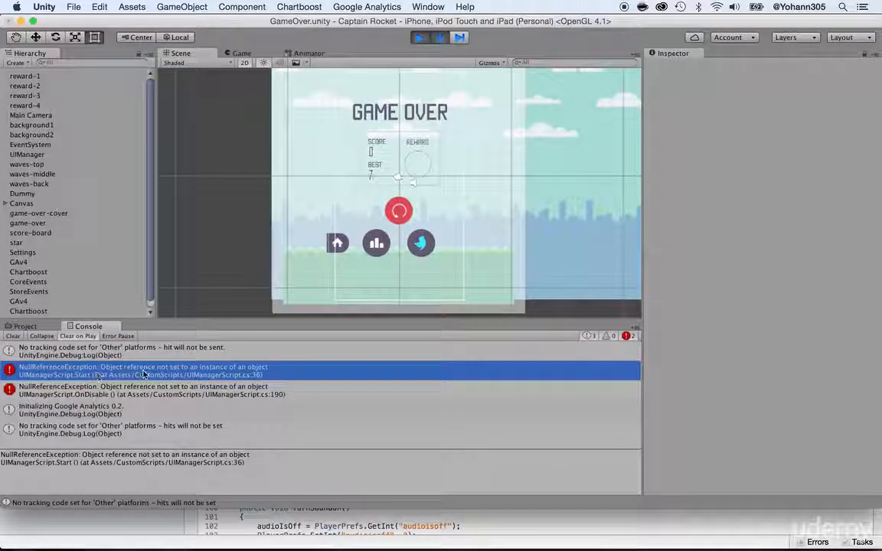
{"action": "mouse_move", "coordinate": [242, 377]}
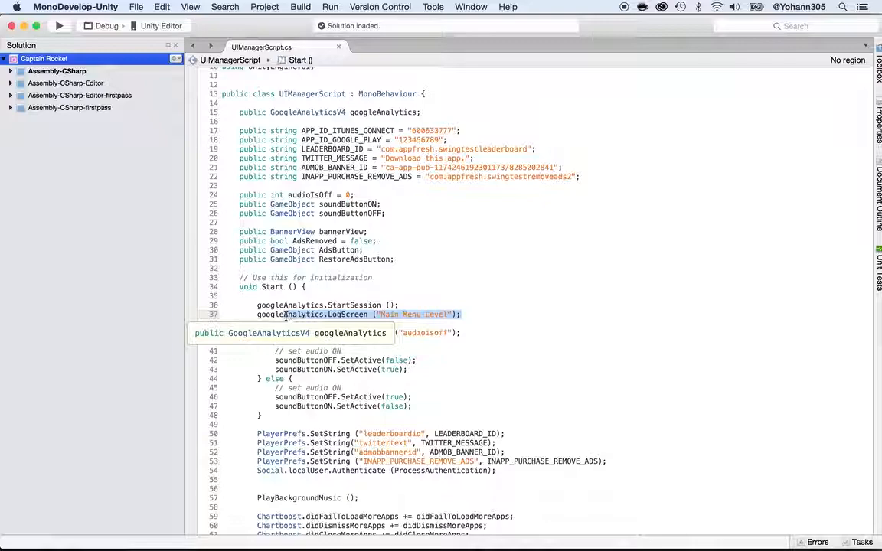
Review the LogScreen line in Start() and switch back to the Unity editor
{"action": "key", "text": "cmd+tab"}
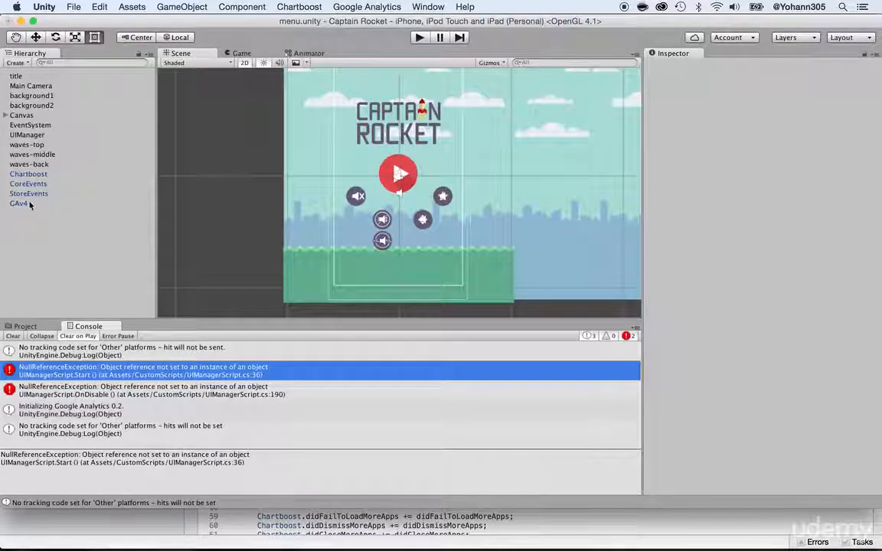
Select GAv4 and set its Other Tracking Code to UA-72860917-1
{"action": "left_click", "coordinate": [19, 202]}
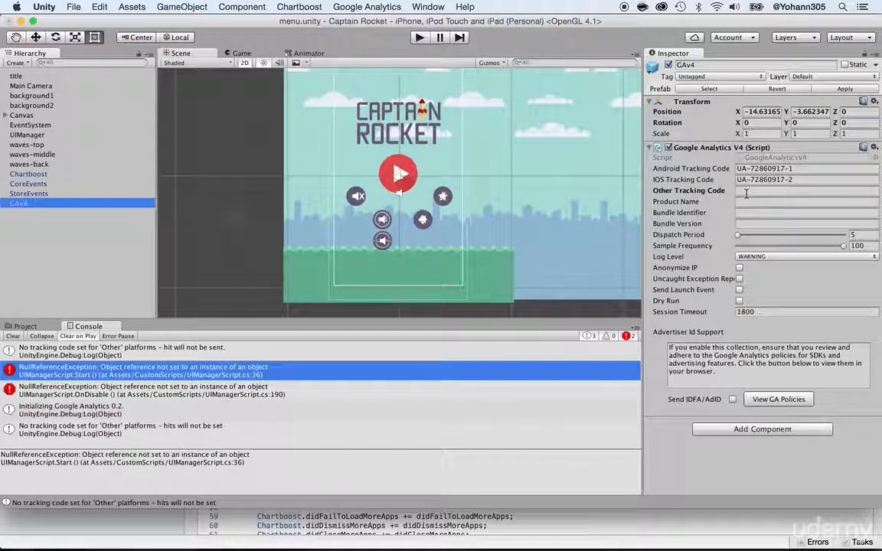
{"action": "left_click", "coordinate": [804, 190]}
{"action": "type", "text": "UA-72860917-1"}
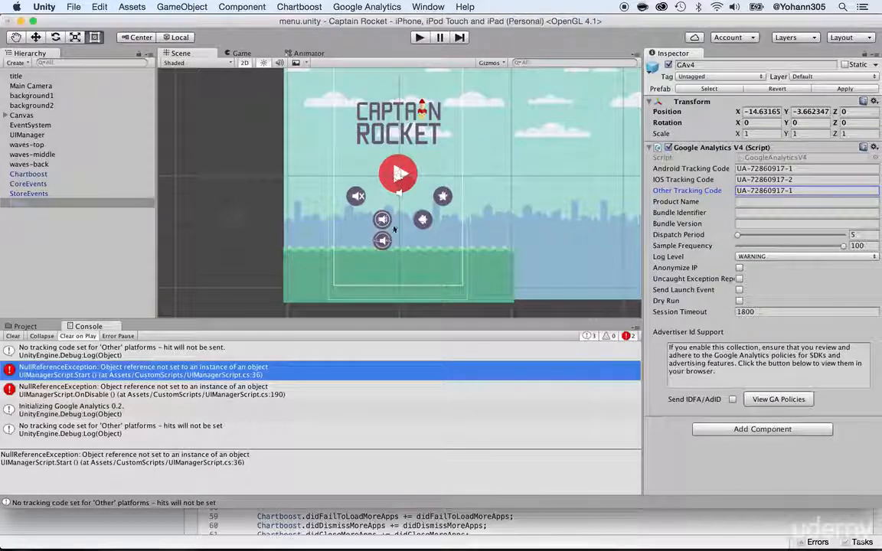
{"action": "mouse_move", "coordinate": [131, 447]}
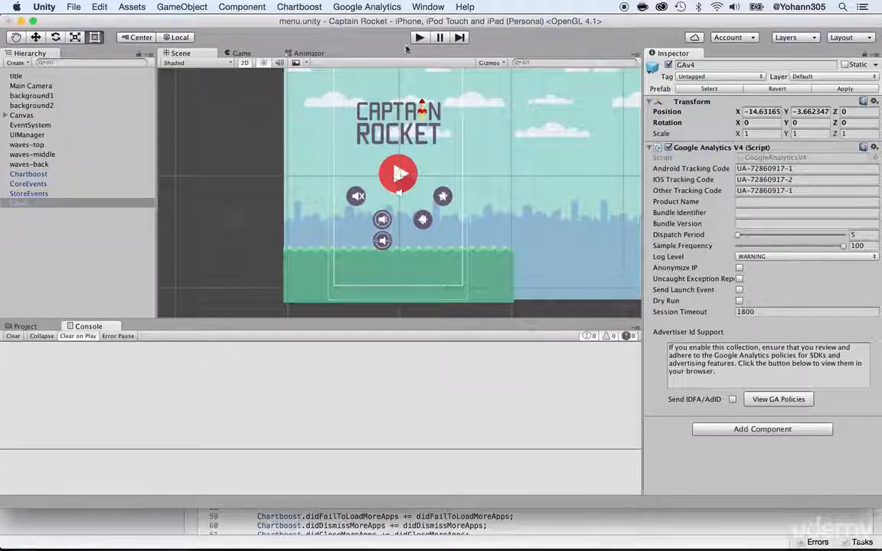
Play the game again and start a game from the main menu while watching the Console
{"action": "left_click", "coordinate": [417, 37]}
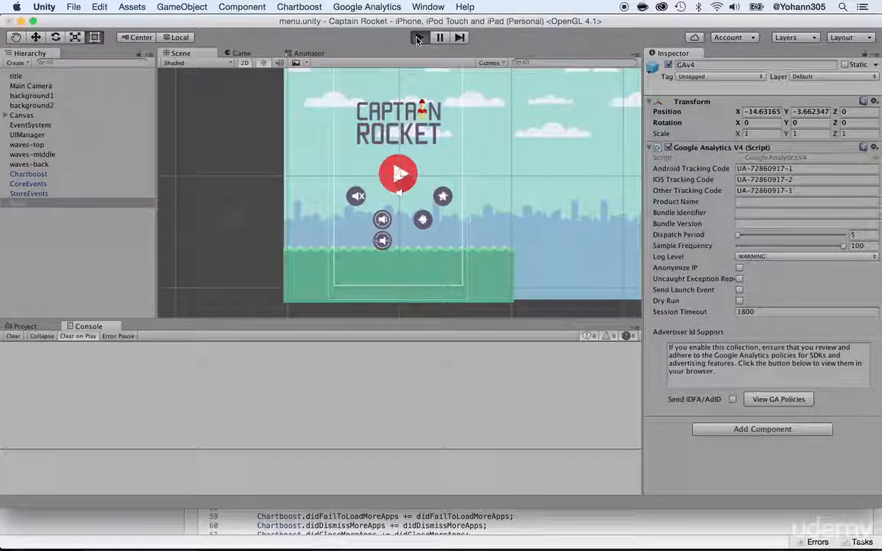
{"action": "left_click", "coordinate": [419, 40]}
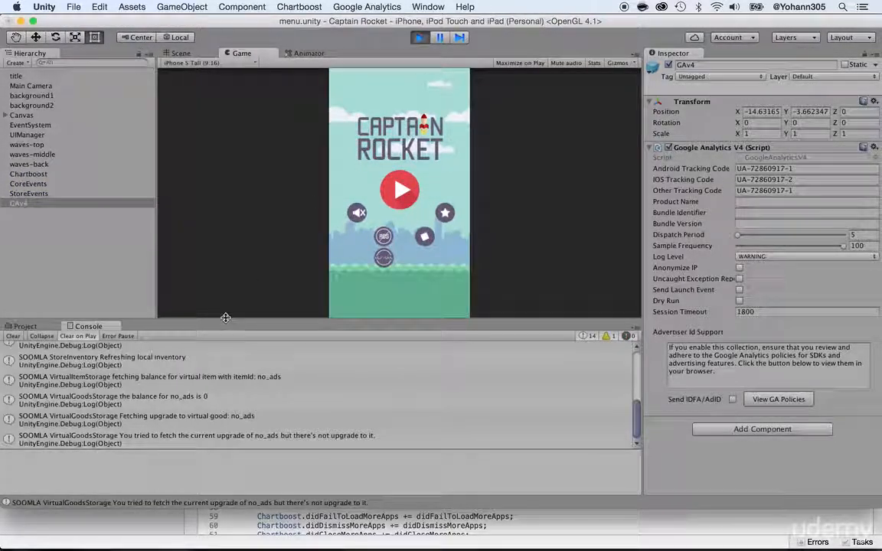
{"action": "left_click", "coordinate": [10, 337]}
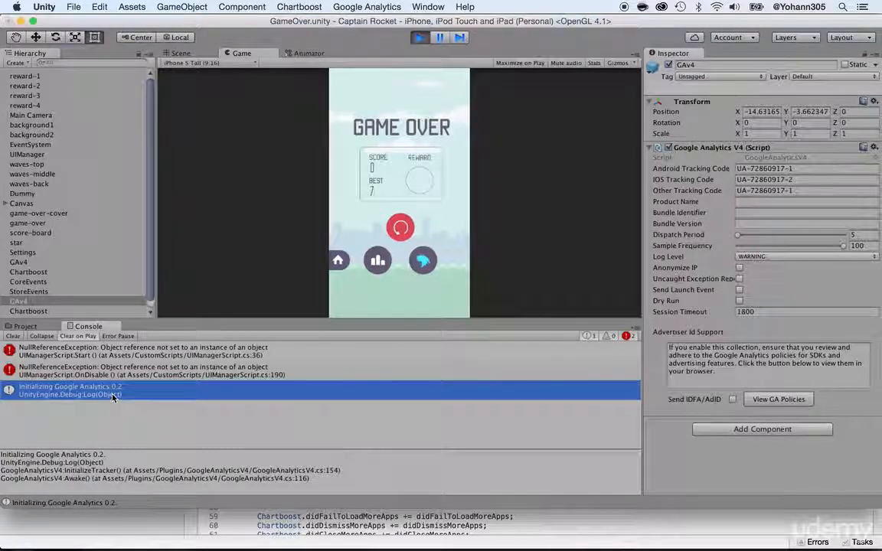
{"action": "mouse_move", "coordinate": [73, 398]}
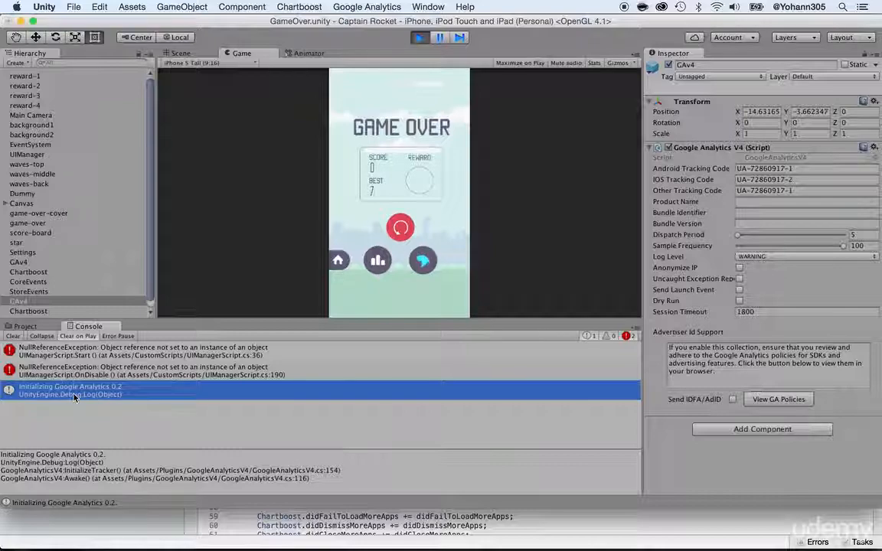
{"action": "mouse_move", "coordinate": [84, 398]}
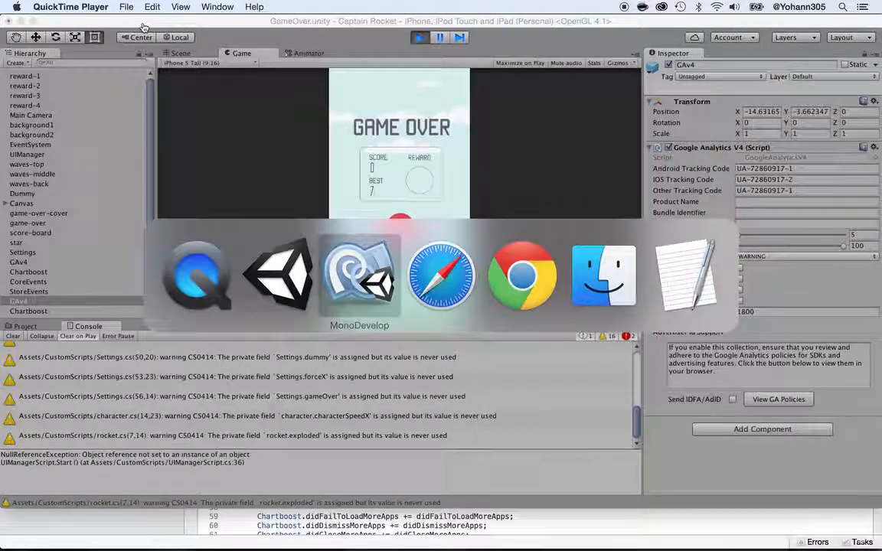
View the Google Analytics Admin page for Captain rocket 2 demo app, keeping the Captain Rocket pro ANDROID property
{"action": "left_click", "coordinate": [441, 276]}
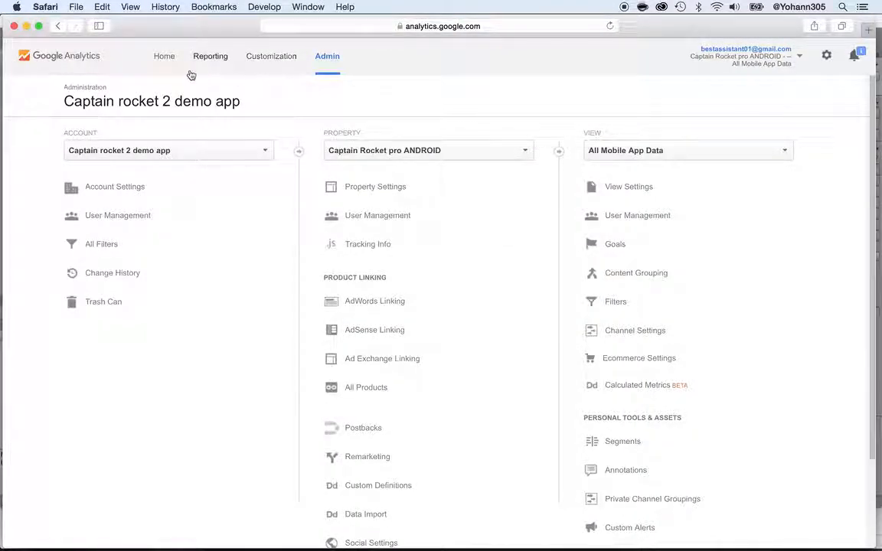
{"action": "mouse_move", "coordinate": [187, 122]}
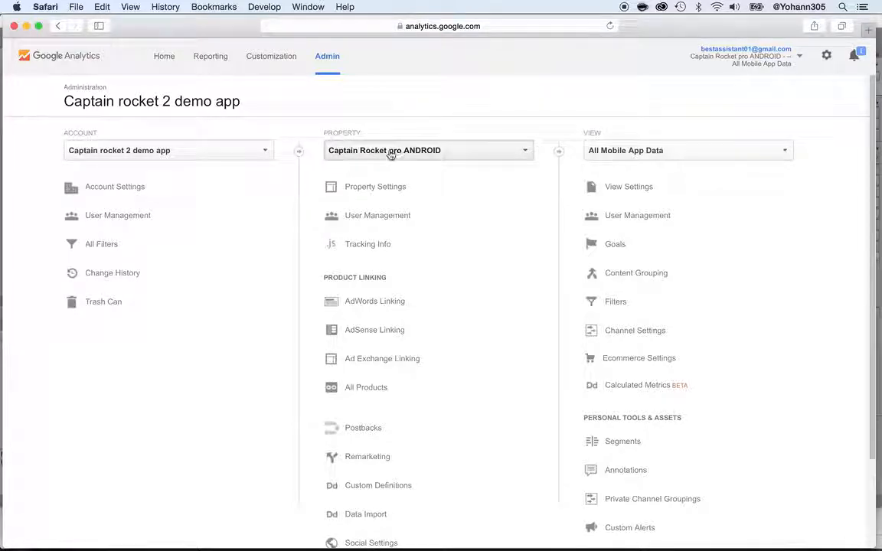
{"action": "left_click", "coordinate": [428, 150]}
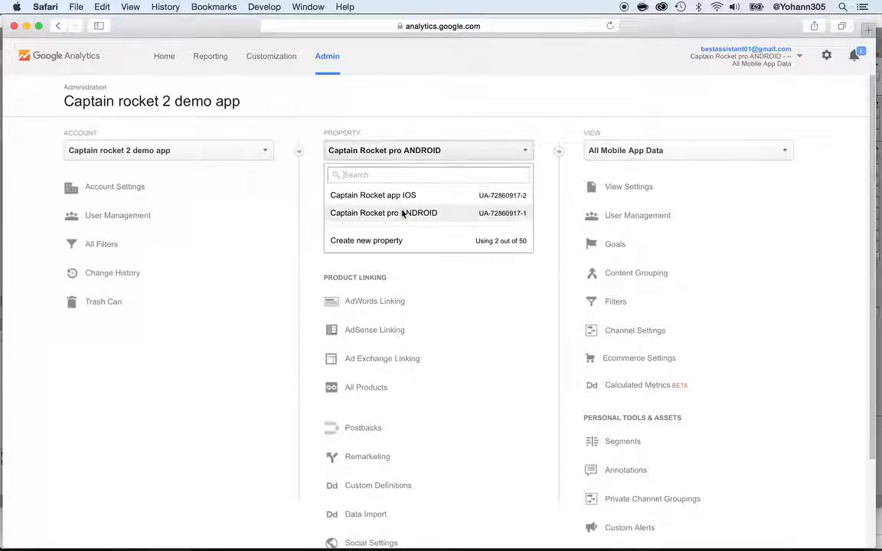
{"action": "left_click", "coordinate": [404, 213]}
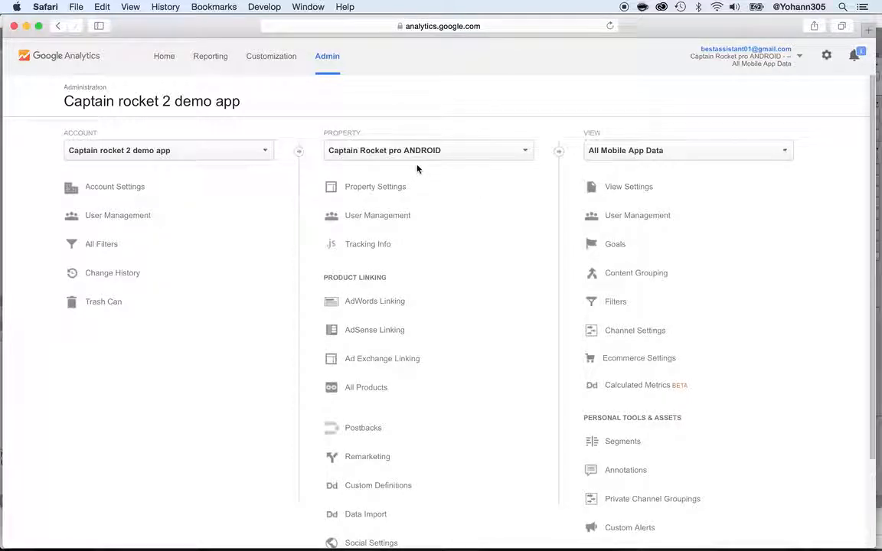
{"action": "key", "text": "cmd+tab"}
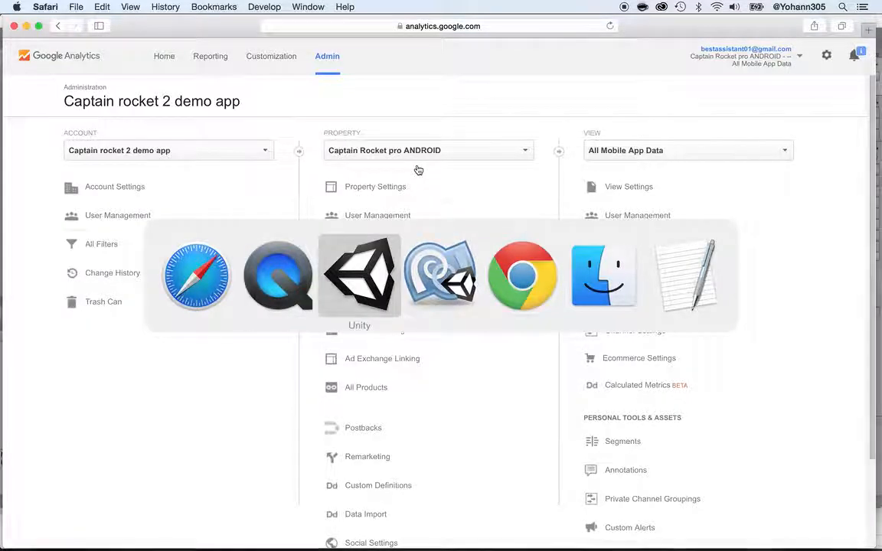
{"action": "left_click", "coordinate": [359, 275]}
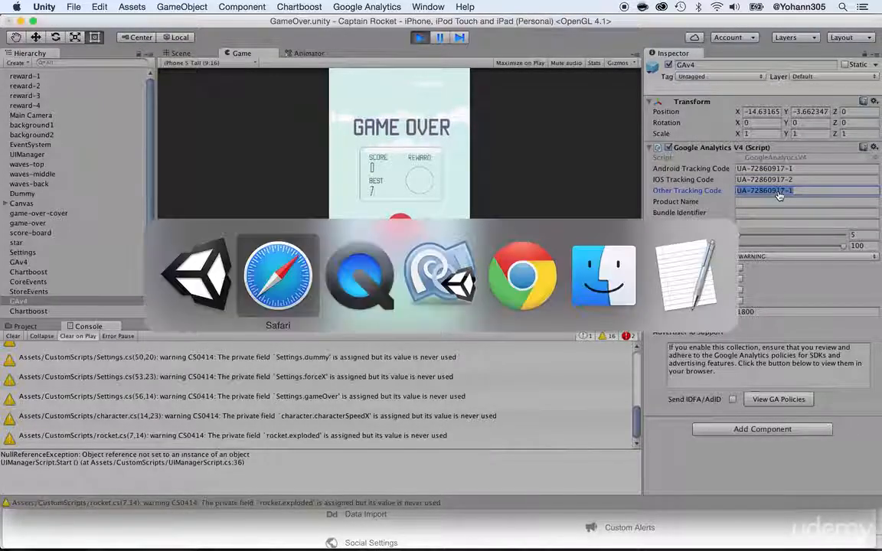
{"action": "left_click", "coordinate": [279, 276]}
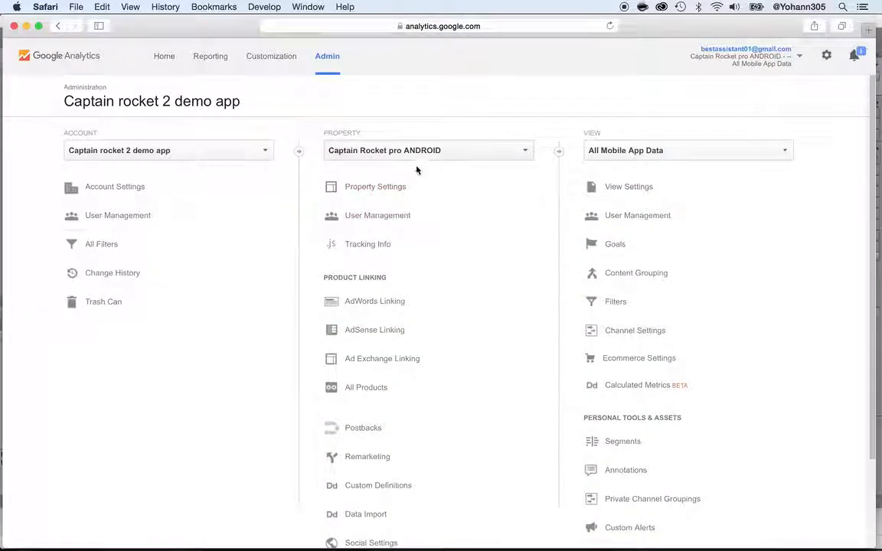
{"action": "mouse_move", "coordinate": [202, 58]}
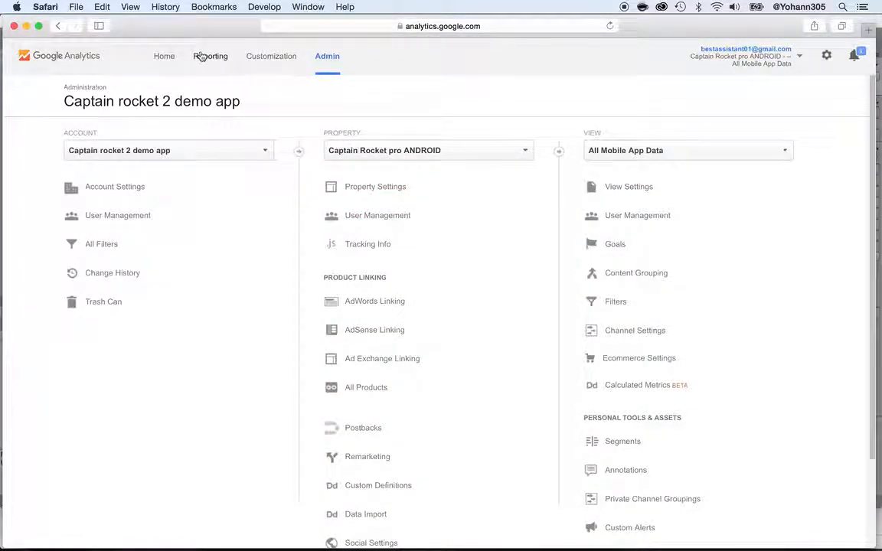
Go to Reporting for the Captain Rocket pro ANDROID property and expand the Real-Time section
{"action": "left_click", "coordinate": [211, 55]}
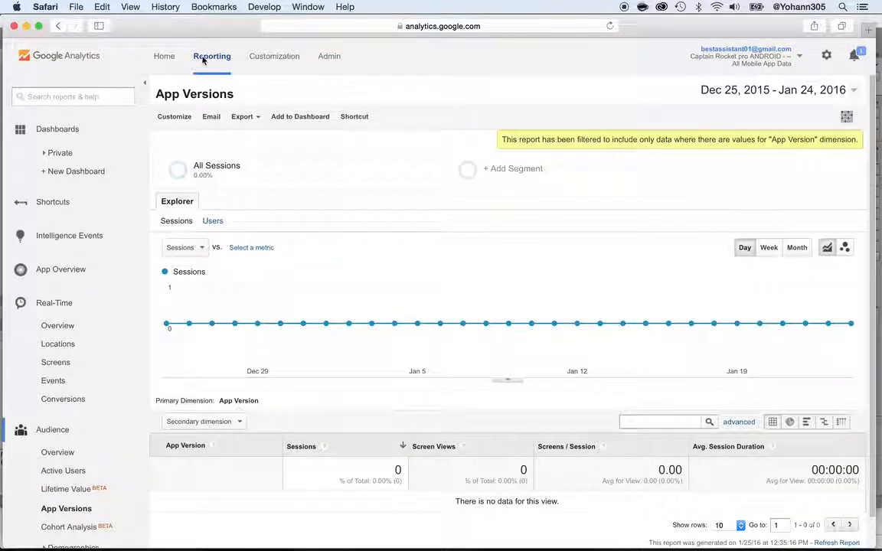
{"action": "mouse_move", "coordinate": [257, 309]}
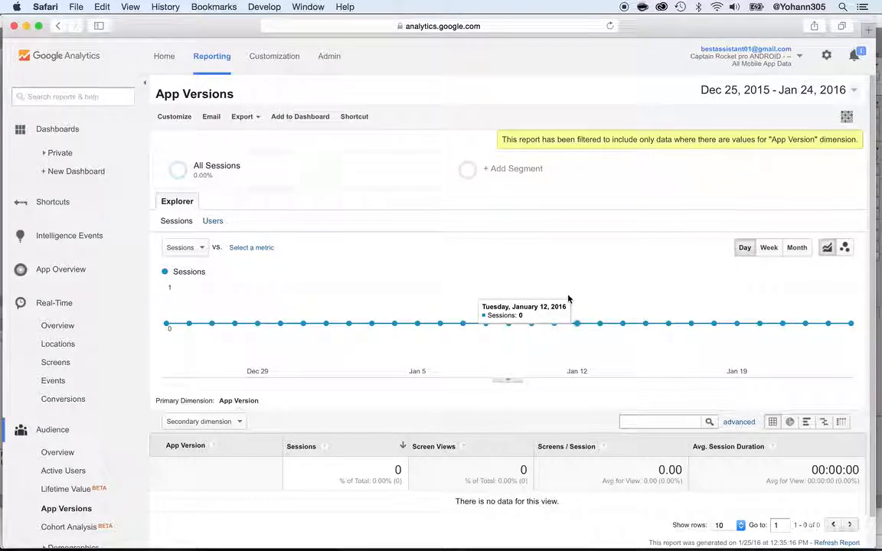
{"action": "left_click", "coordinate": [54, 303]}
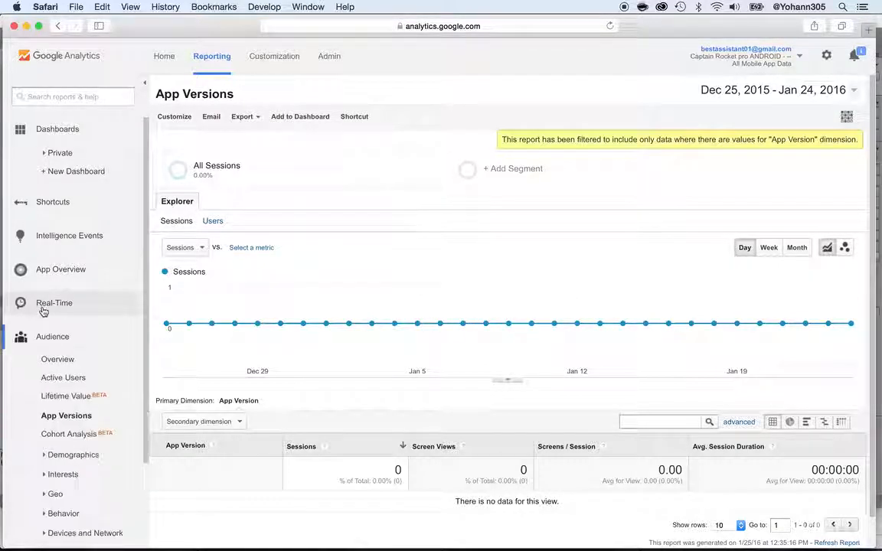
View the Real-Time Overview showing 1 active user on the Start Game screen
{"action": "left_click", "coordinate": [53, 304]}
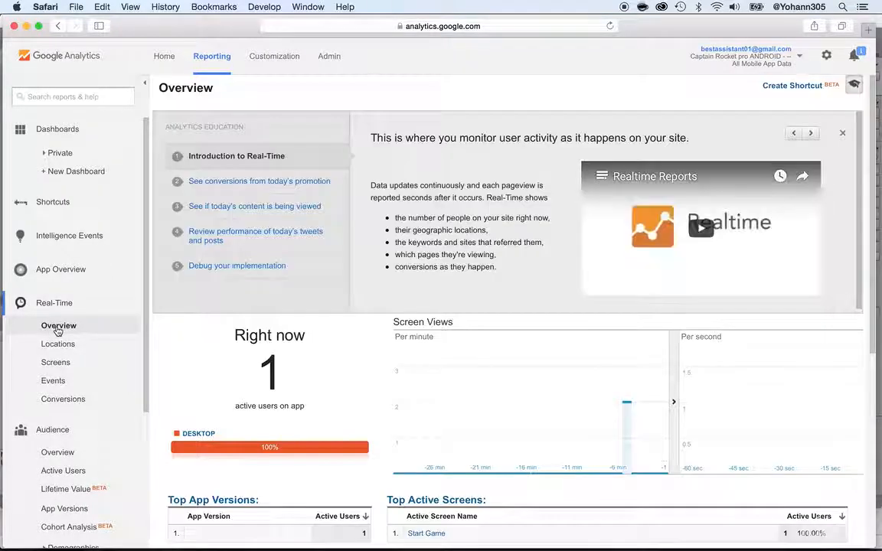
{"action": "scroll", "scroll_direction": "down", "scroll_amount": 3}
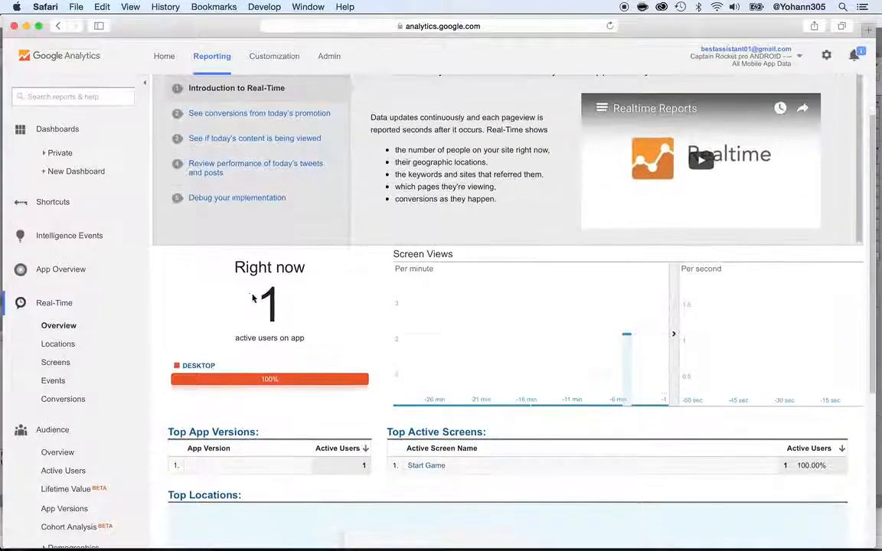
{"action": "mouse_move", "coordinate": [281, 328]}
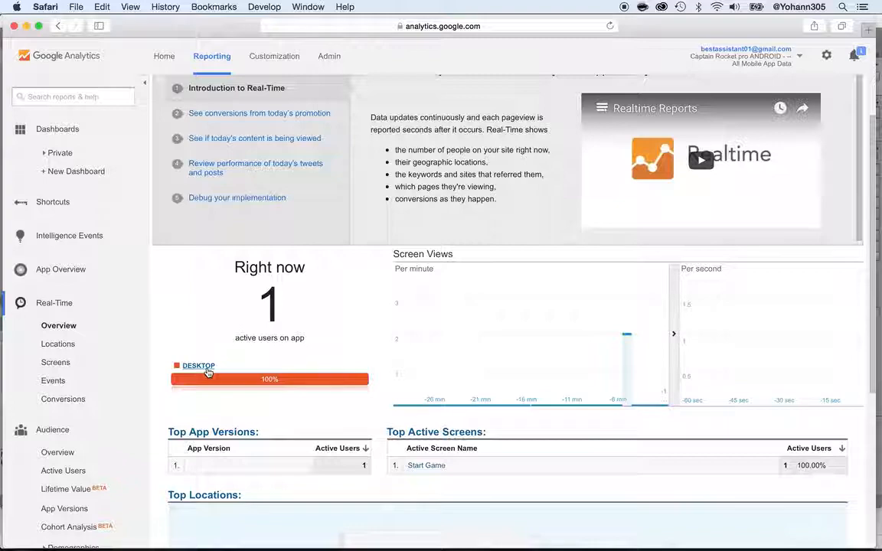
{"action": "scroll", "scroll_direction": "down", "scroll_amount": 3}
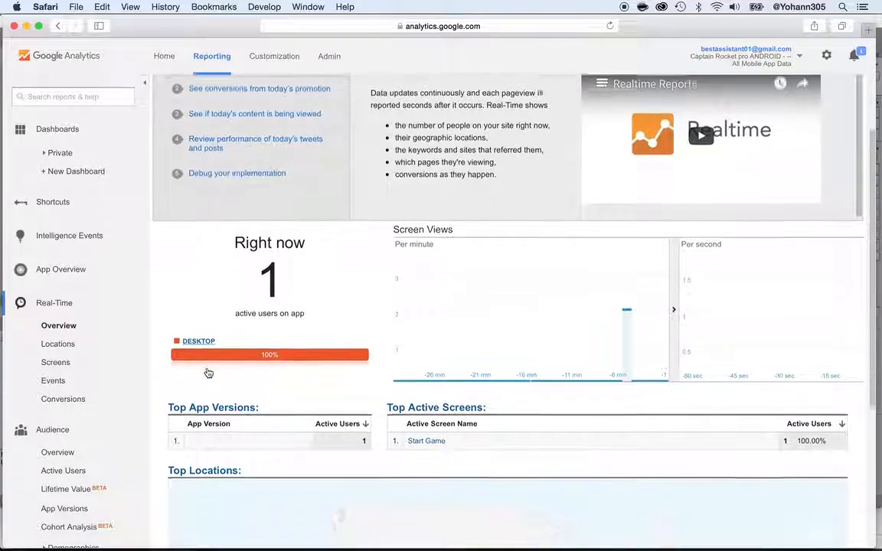
{"action": "scroll", "scroll_direction": "down", "scroll_amount": 3}
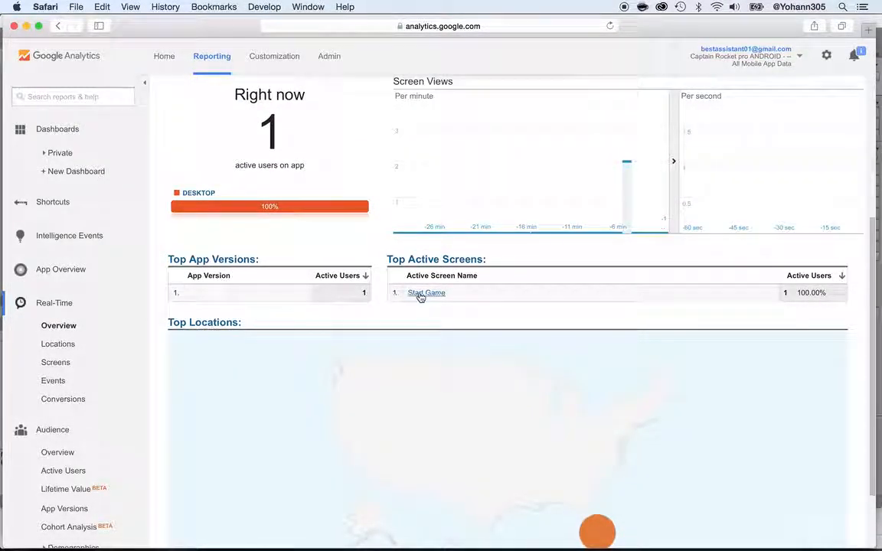
{"action": "mouse_move", "coordinate": [430, 297]}
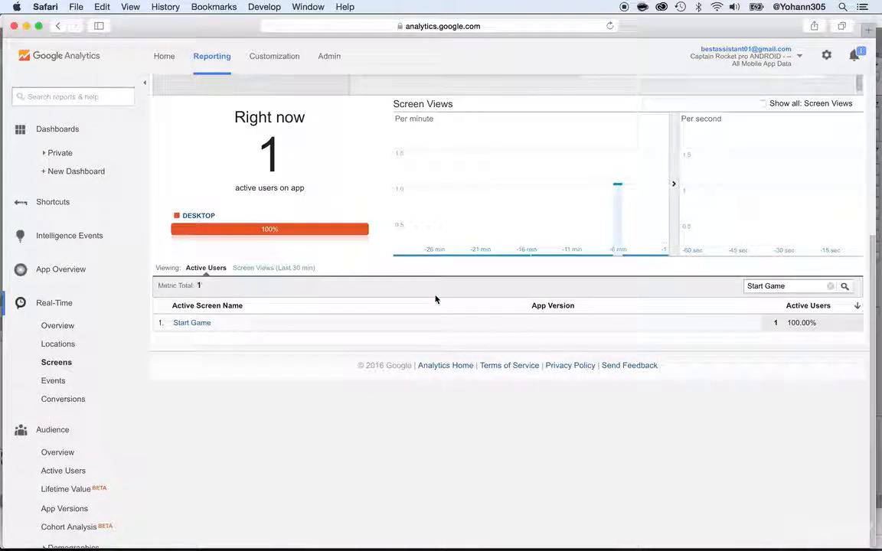
{"action": "mouse_move", "coordinate": [460, 202]}
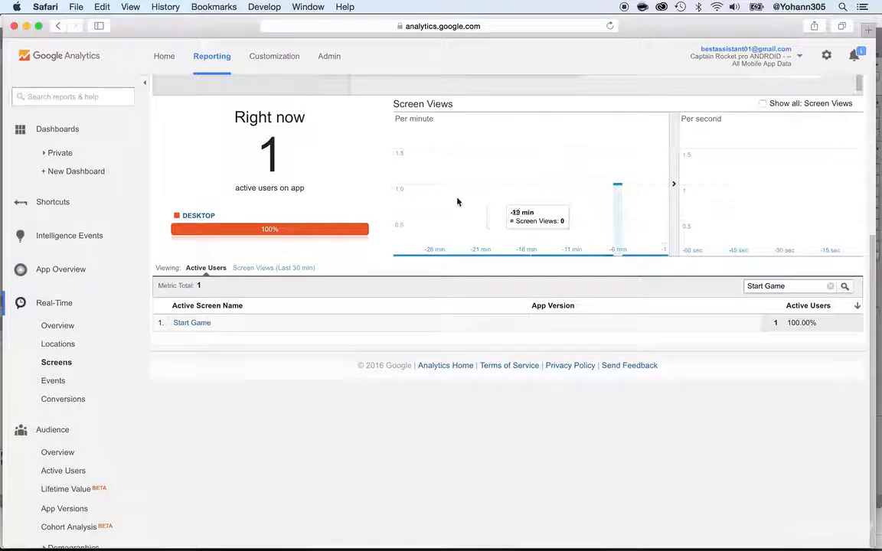
{"action": "mouse_move", "coordinate": [444, 239]}
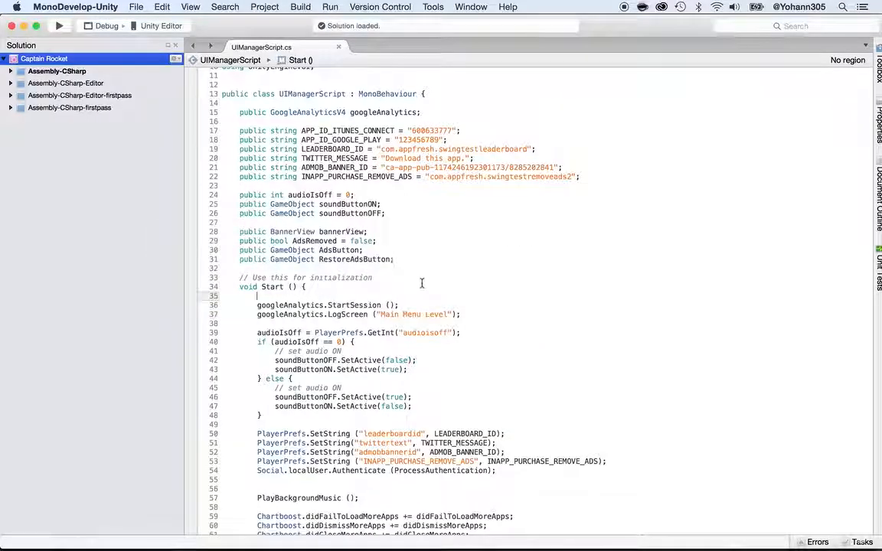
Scroll through UIManagerScript.cs in MonoDevelop to review its code
{"action": "scroll", "scroll_direction": "down", "scroll_amount": 3}
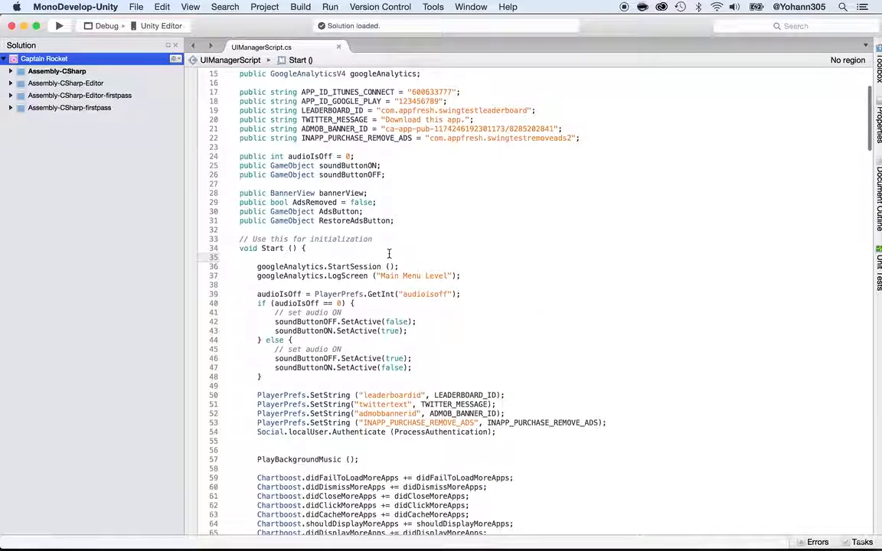
{"action": "scroll", "scroll_direction": "down", "scroll_amount": 3}
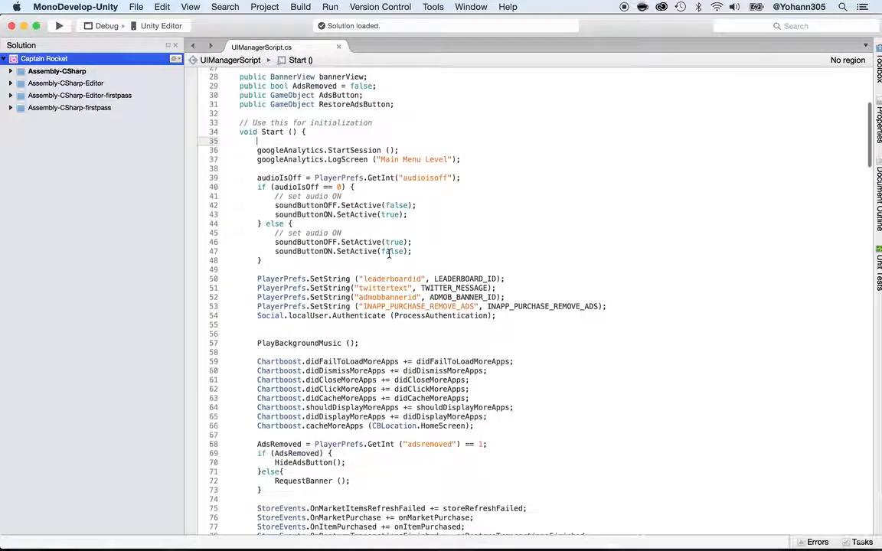
{"action": "scroll", "scroll_direction": "down", "scroll_amount": 3}
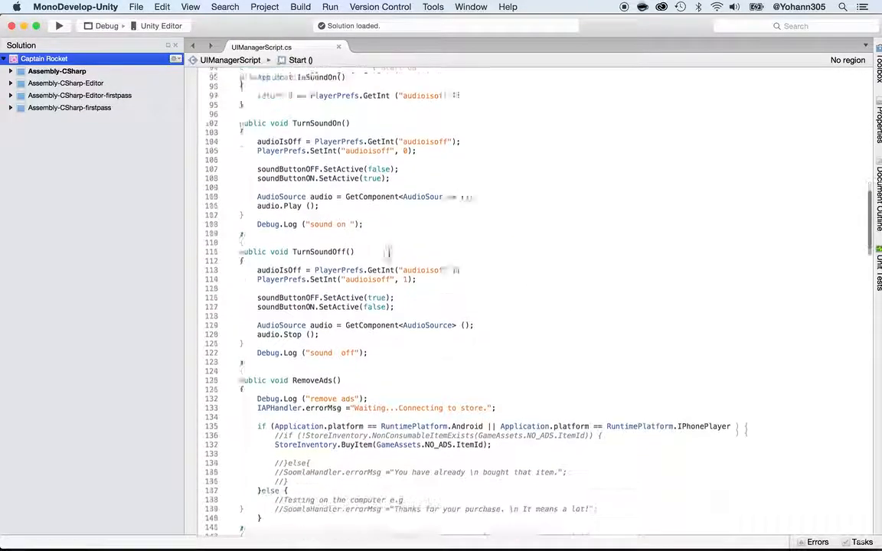
{"action": "scroll", "scroll_direction": "down", "scroll_amount": 3}
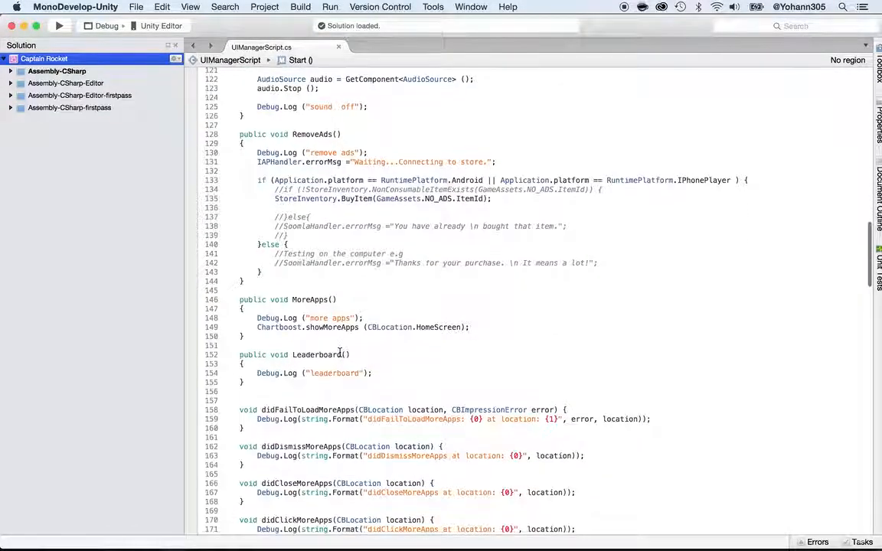
{"action": "scroll", "scroll_direction": "up", "scroll_amount": 3}
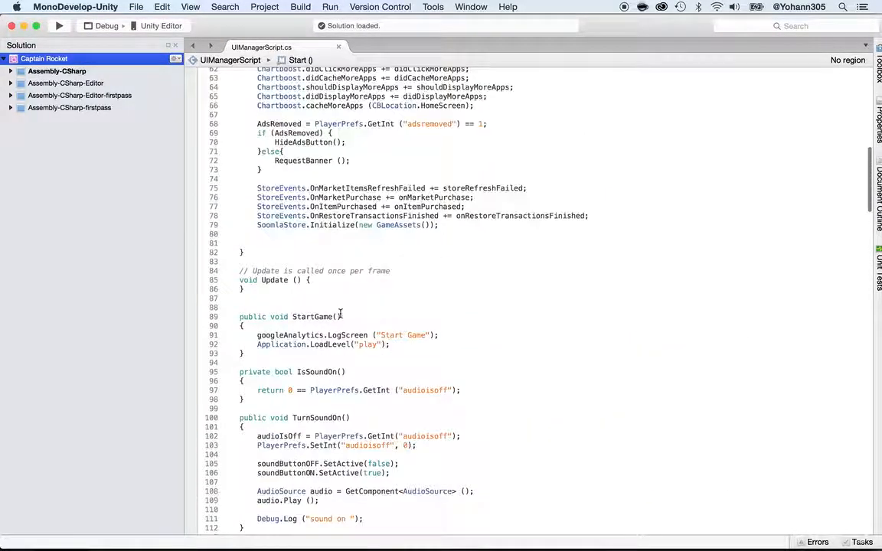
{"action": "scroll", "scroll_direction": "down", "scroll_amount": 3}
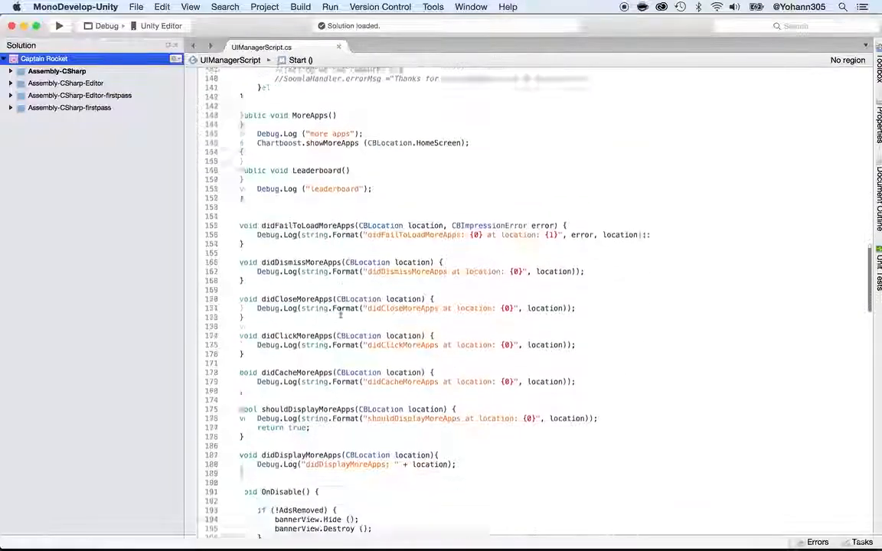
Search for "start ga" and select the StartGame method that logs the Start Game screen
{"action": "type", "text": "start"}
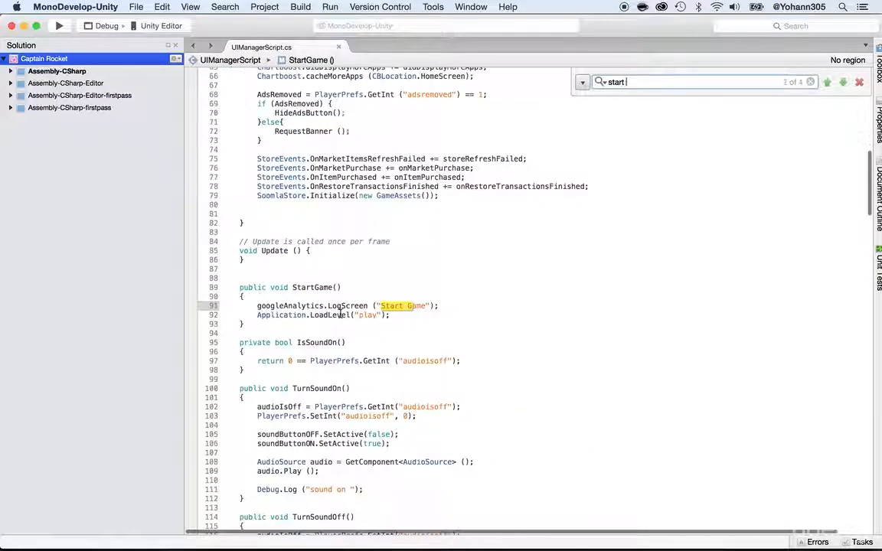
{"action": "type", "text": "ga"}
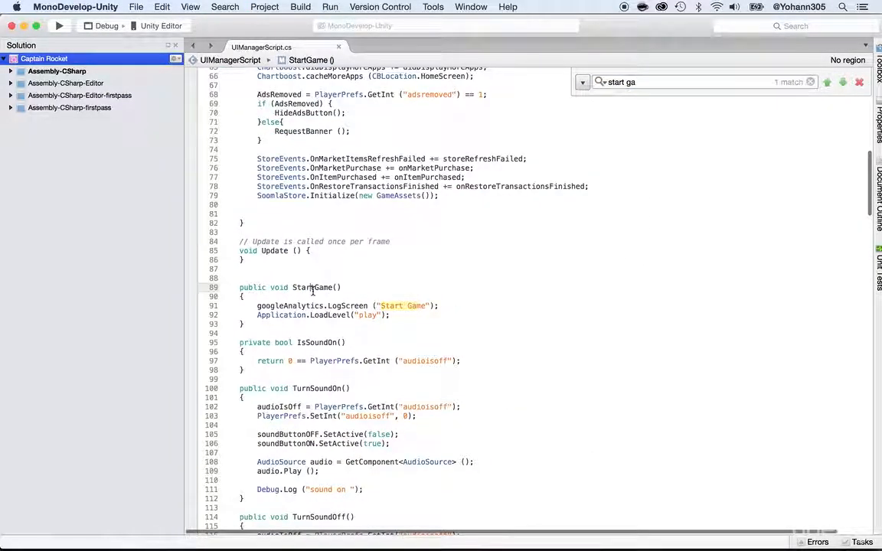
{"action": "double_click", "coordinate": [317, 288]}
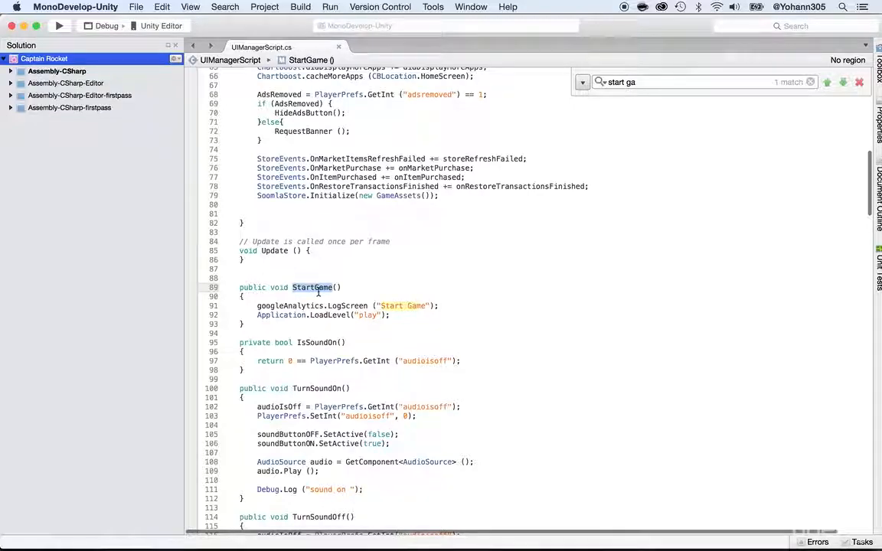